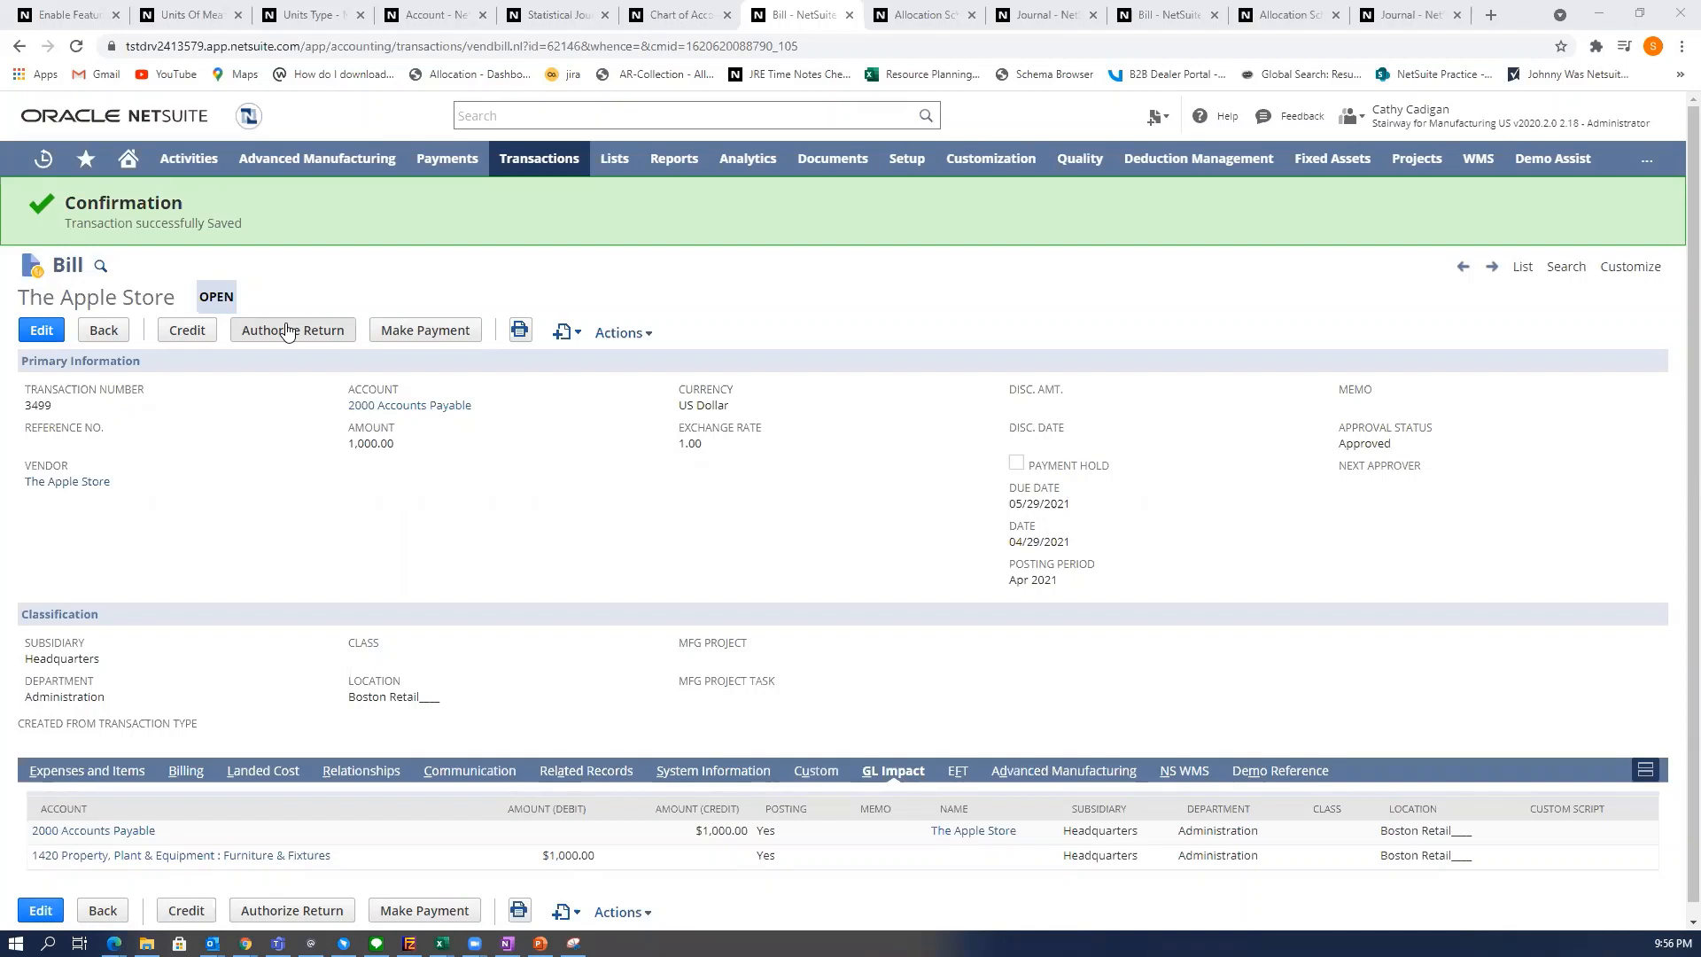
{"action": "mouse_move", "coordinate": [242, 383]}
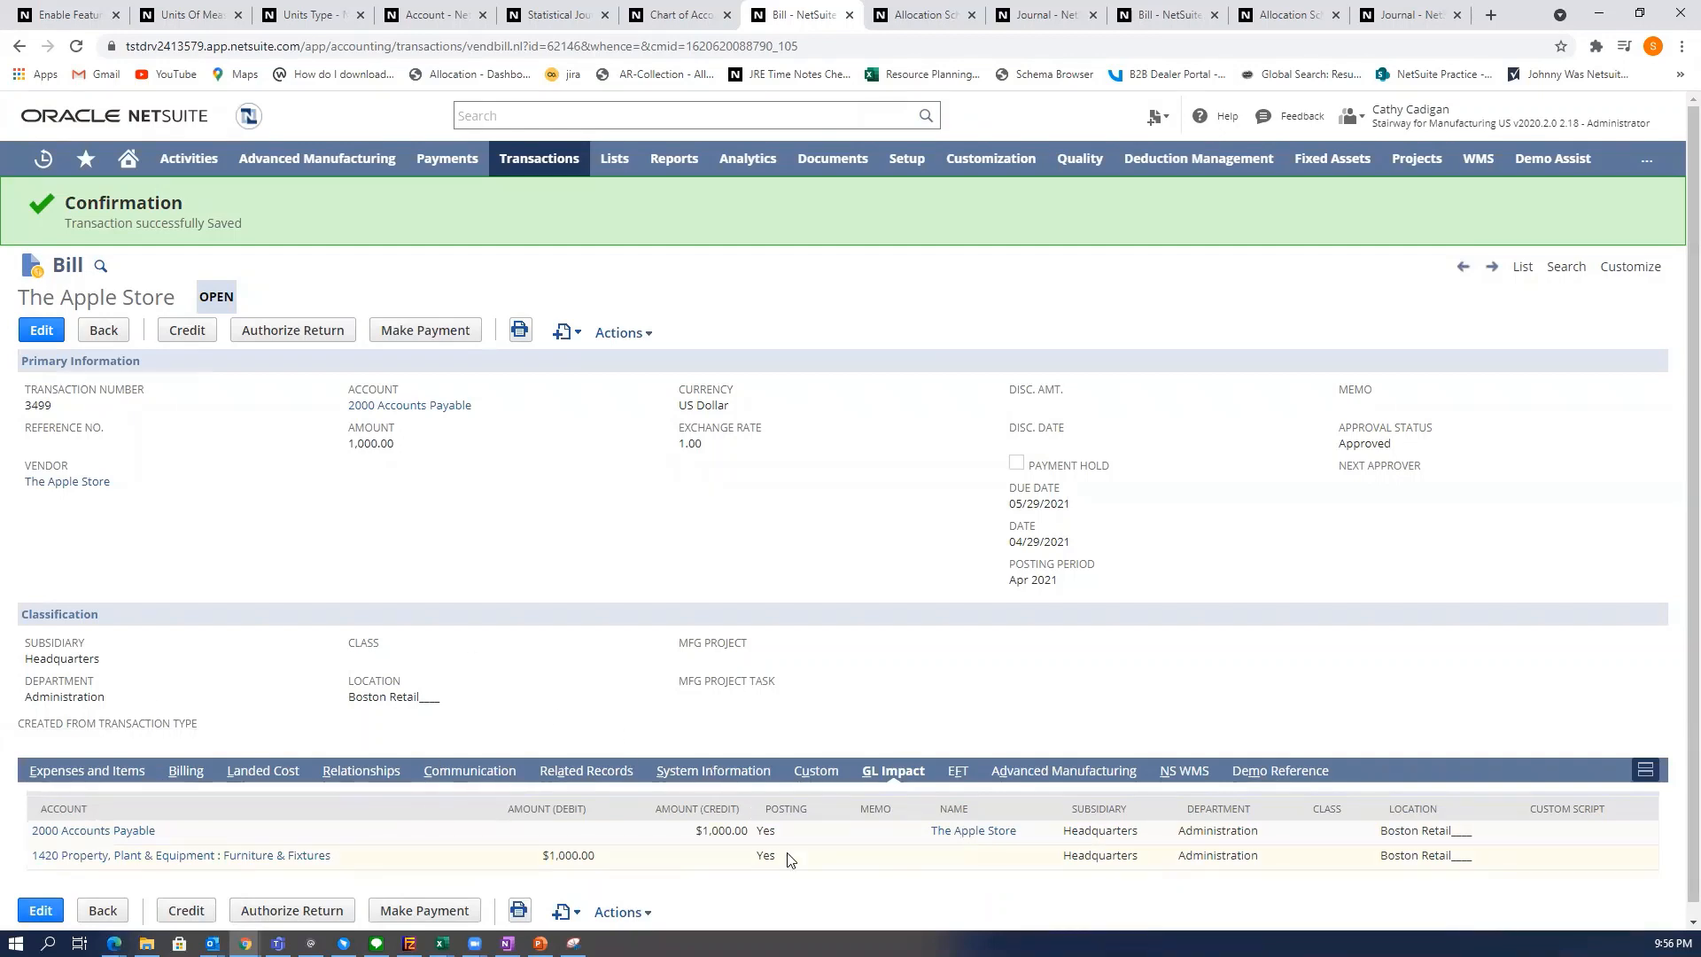
{"action": "mouse_move", "coordinate": [589, 872]}
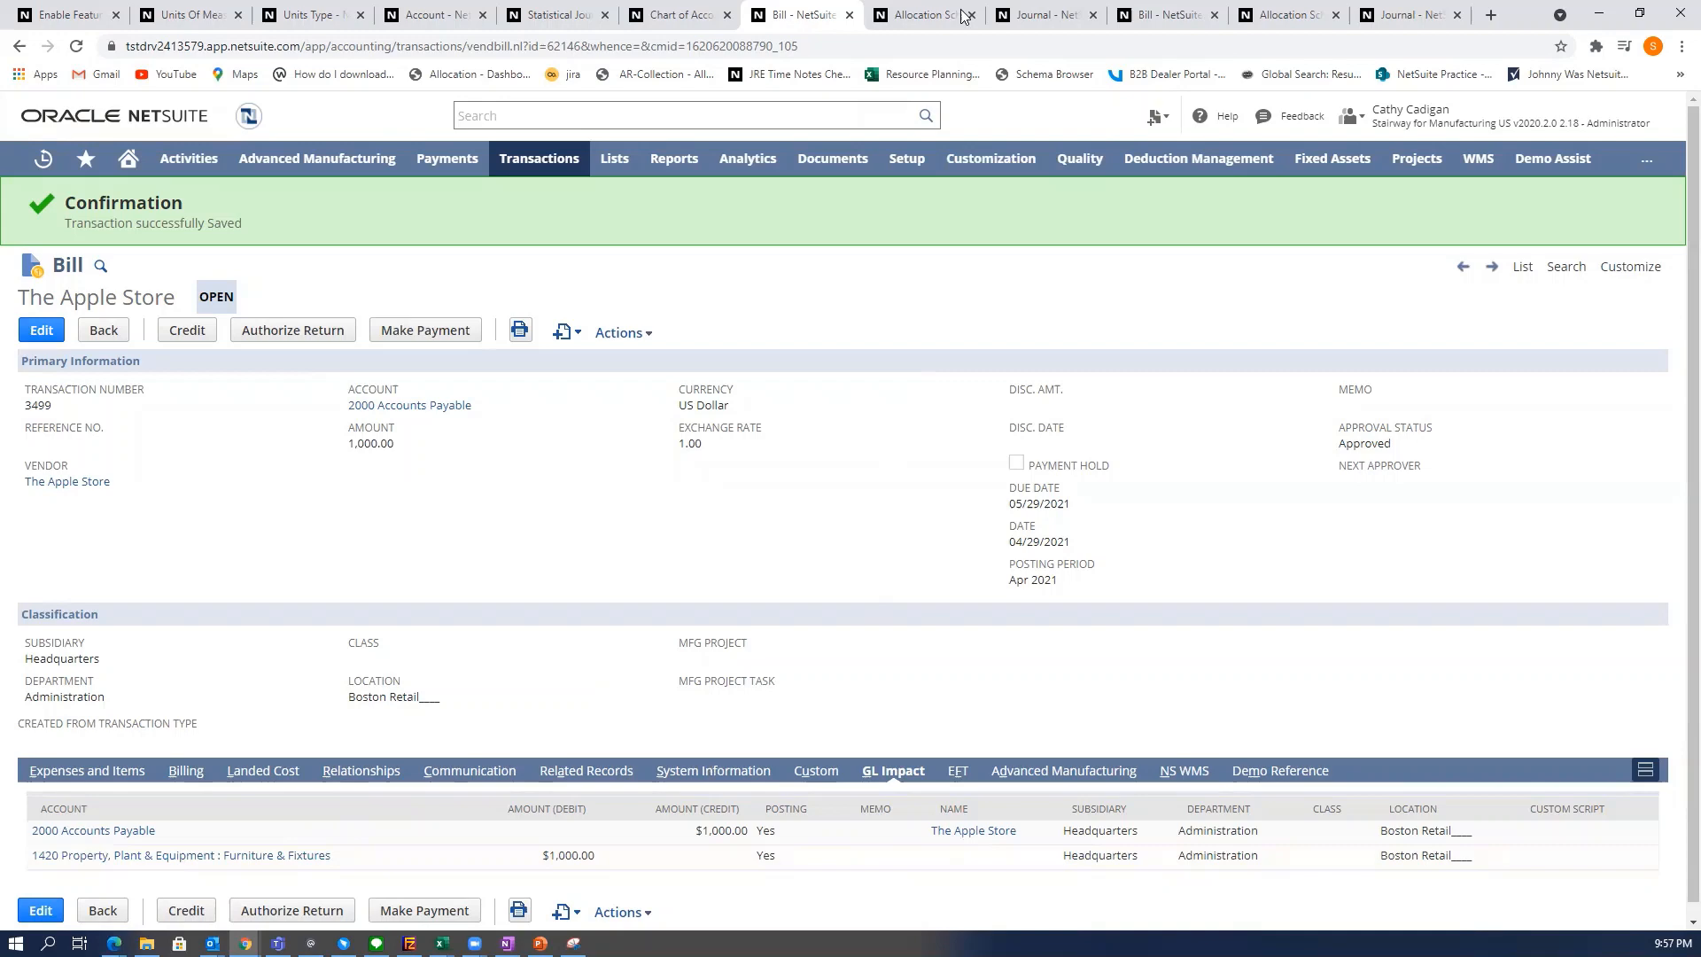
Return from The Apple Store bill to the Team Building - Fixed schedule sourcing account 1420.
{"action": "left_click", "coordinate": [923, 15]}
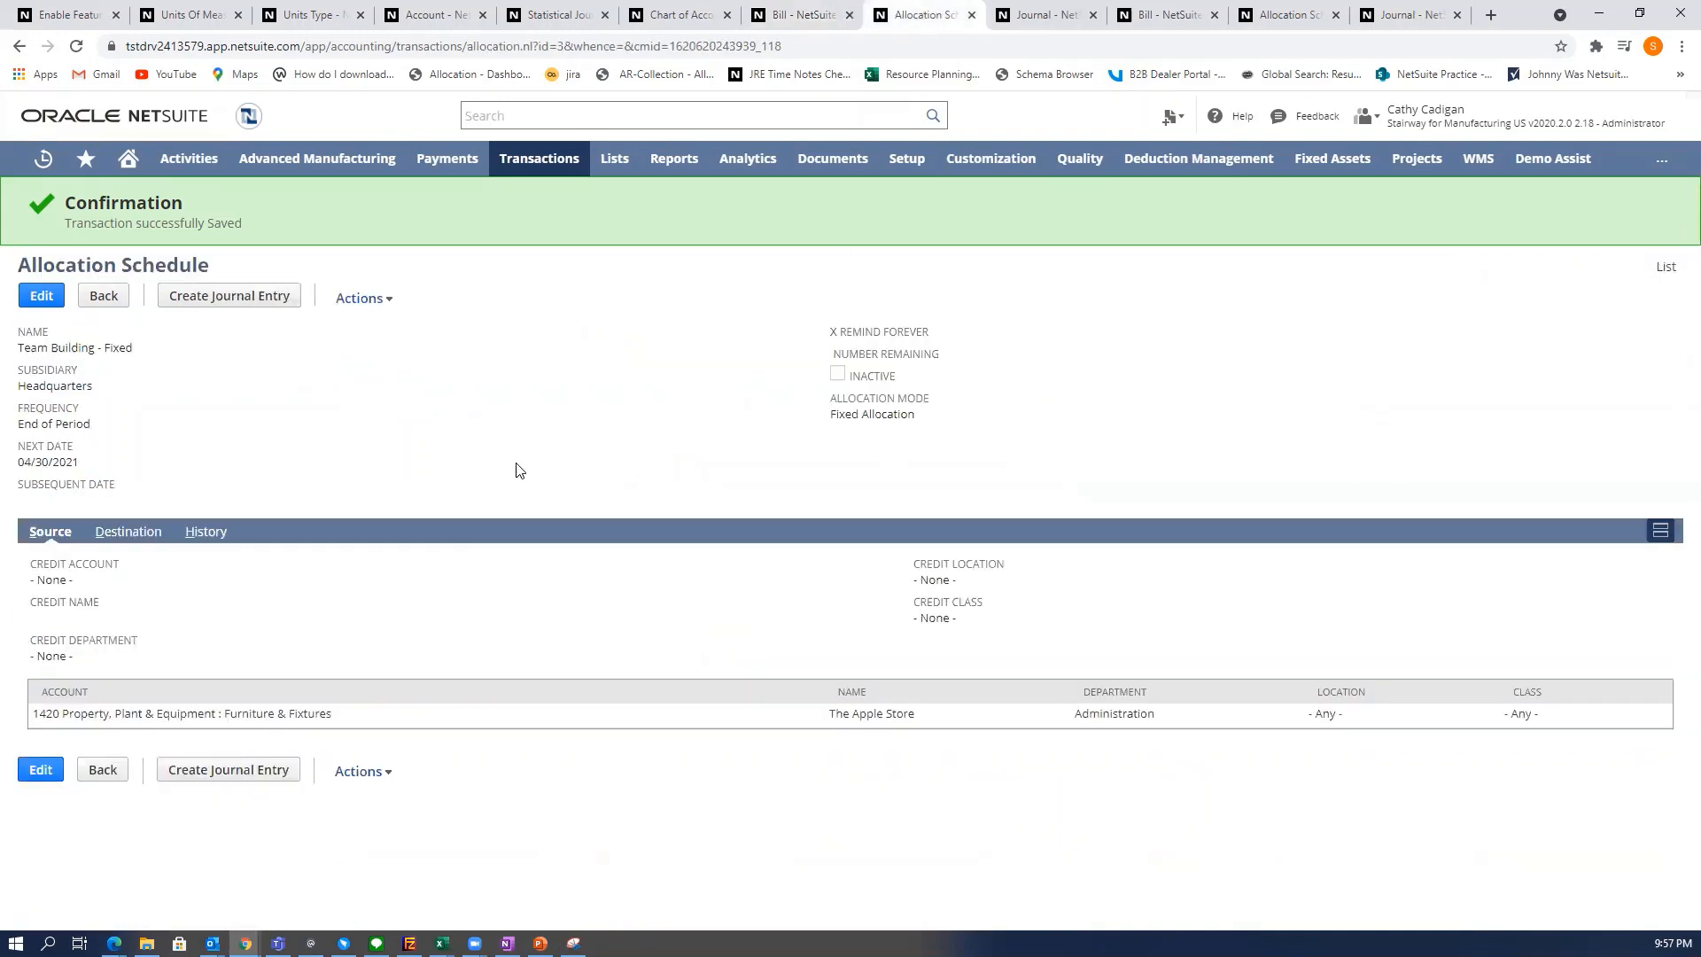
{"action": "mouse_move", "coordinate": [518, 449]}
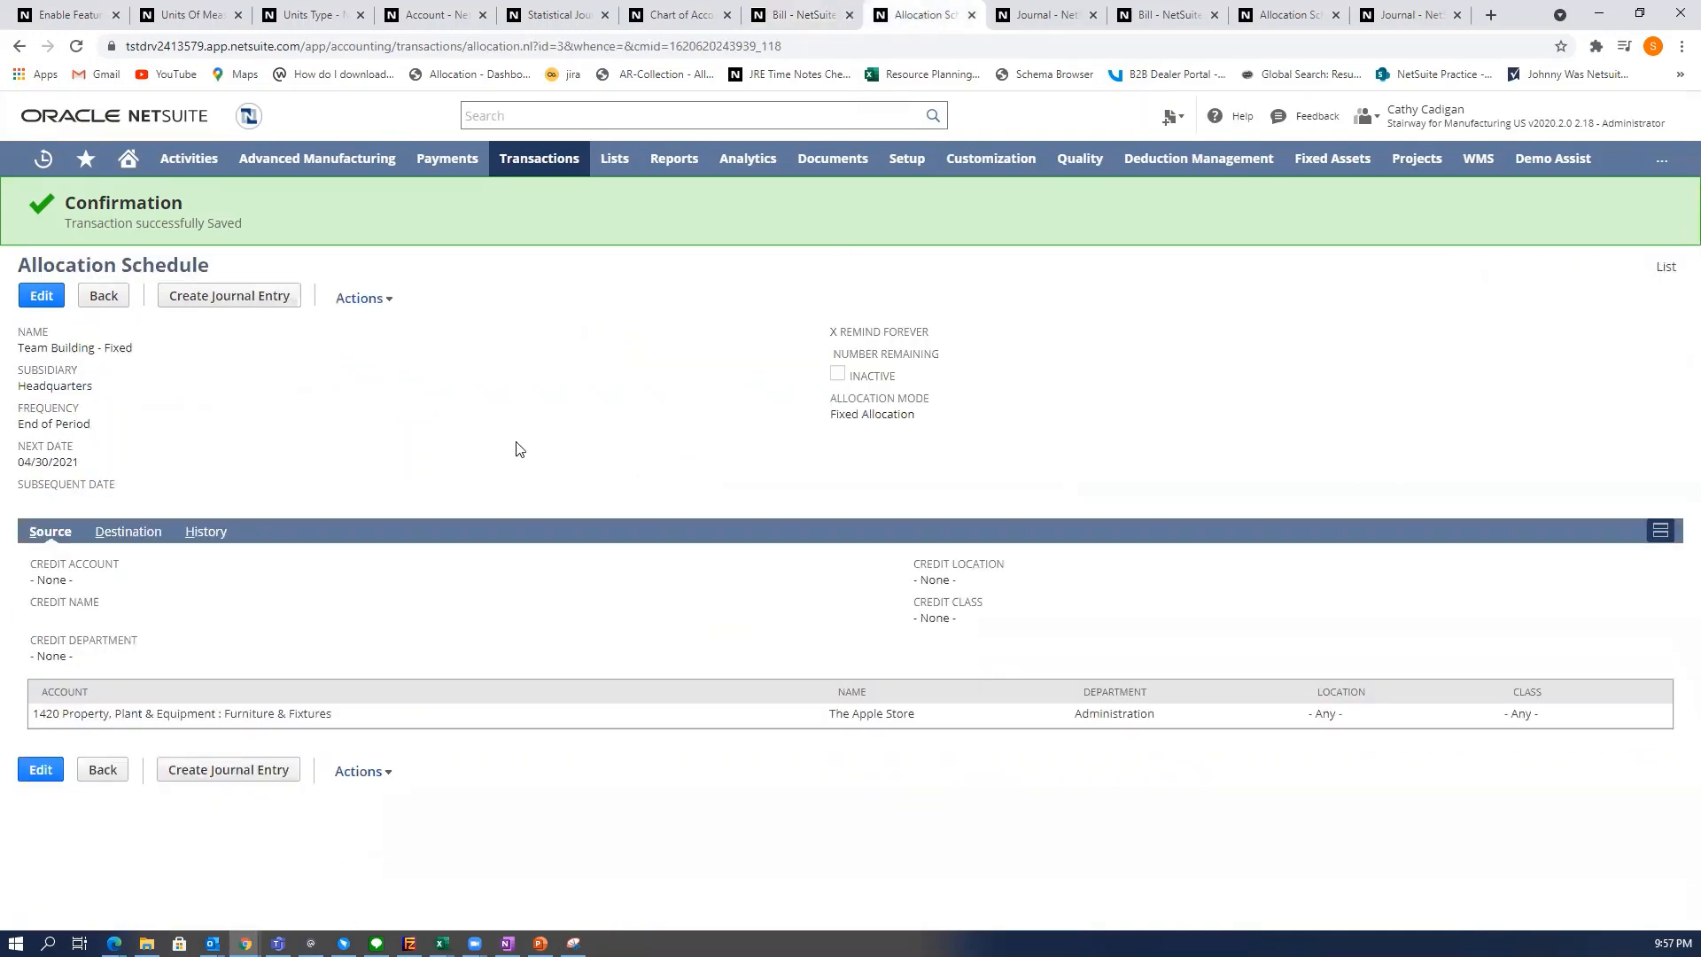
{"action": "left_click", "coordinate": [540, 157]}
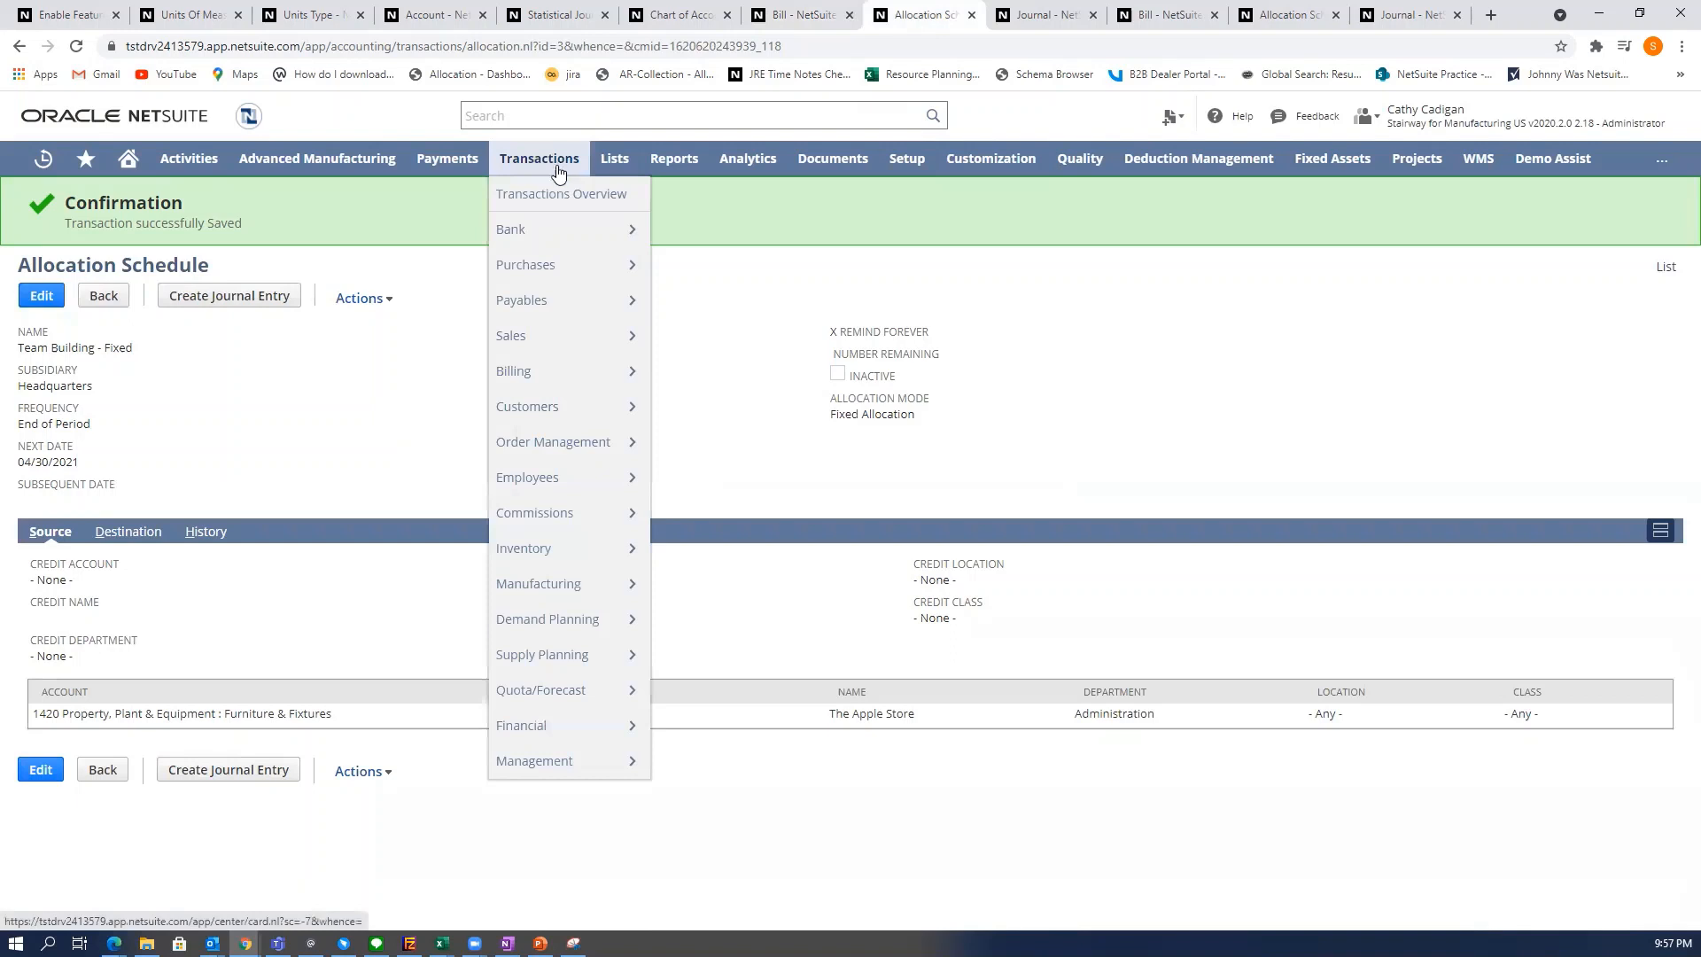
{"action": "mouse_move", "coordinate": [522, 725]}
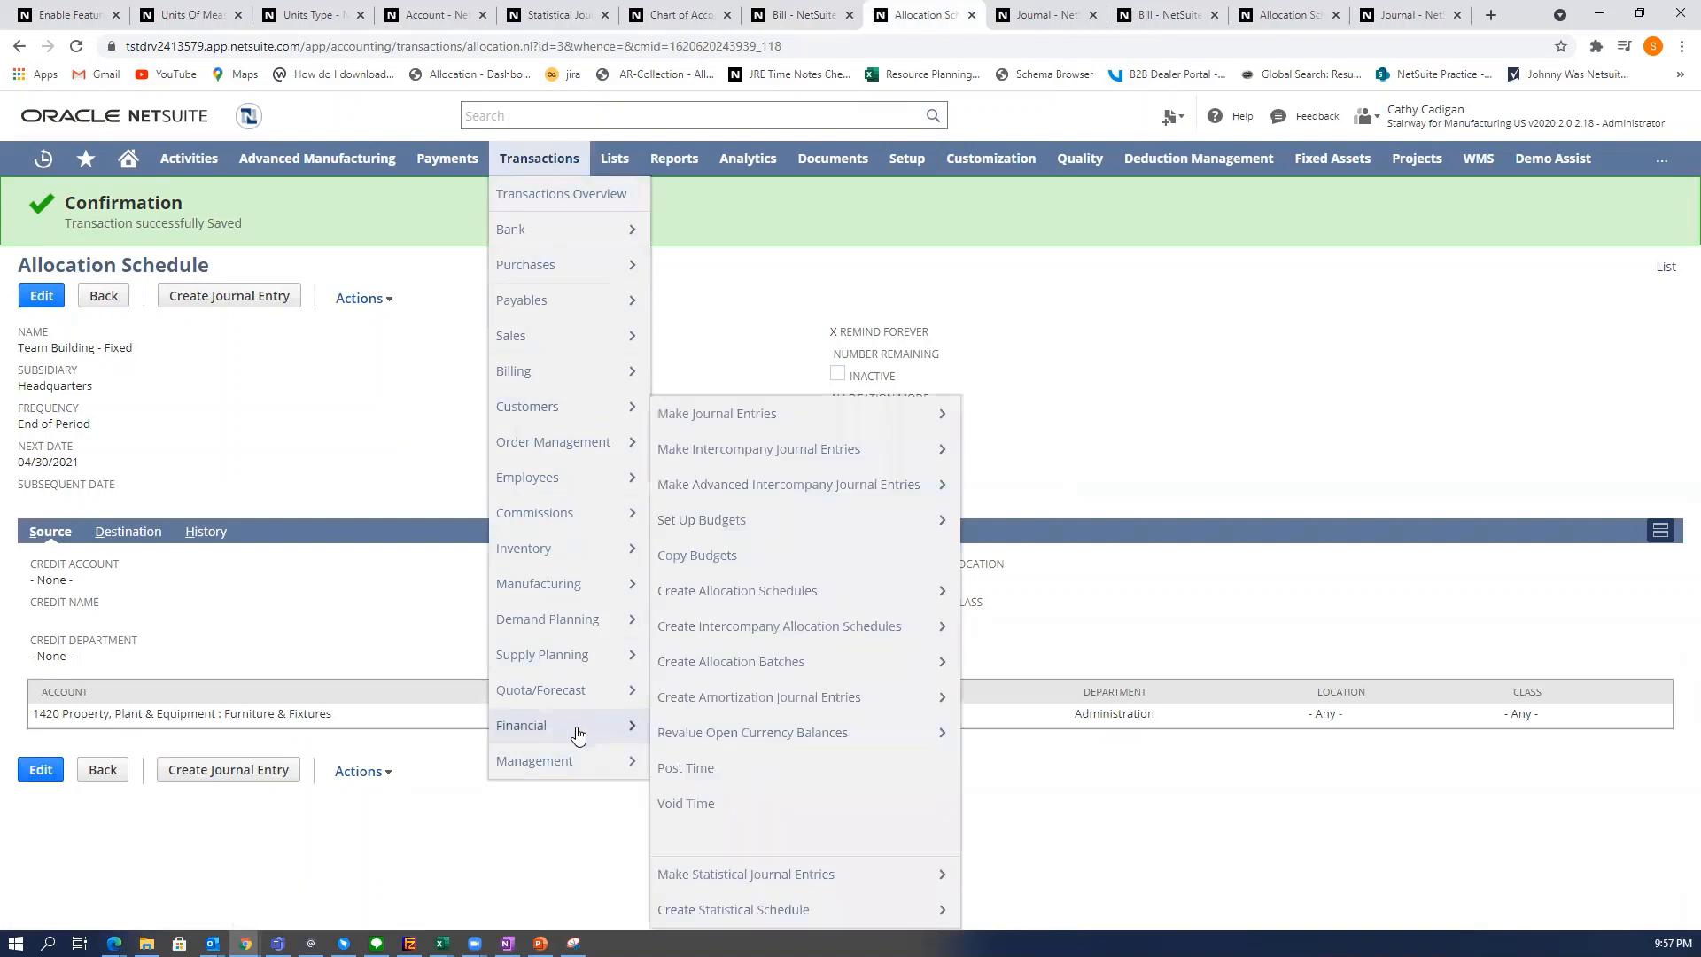
{"action": "mouse_move", "coordinate": [737, 590]}
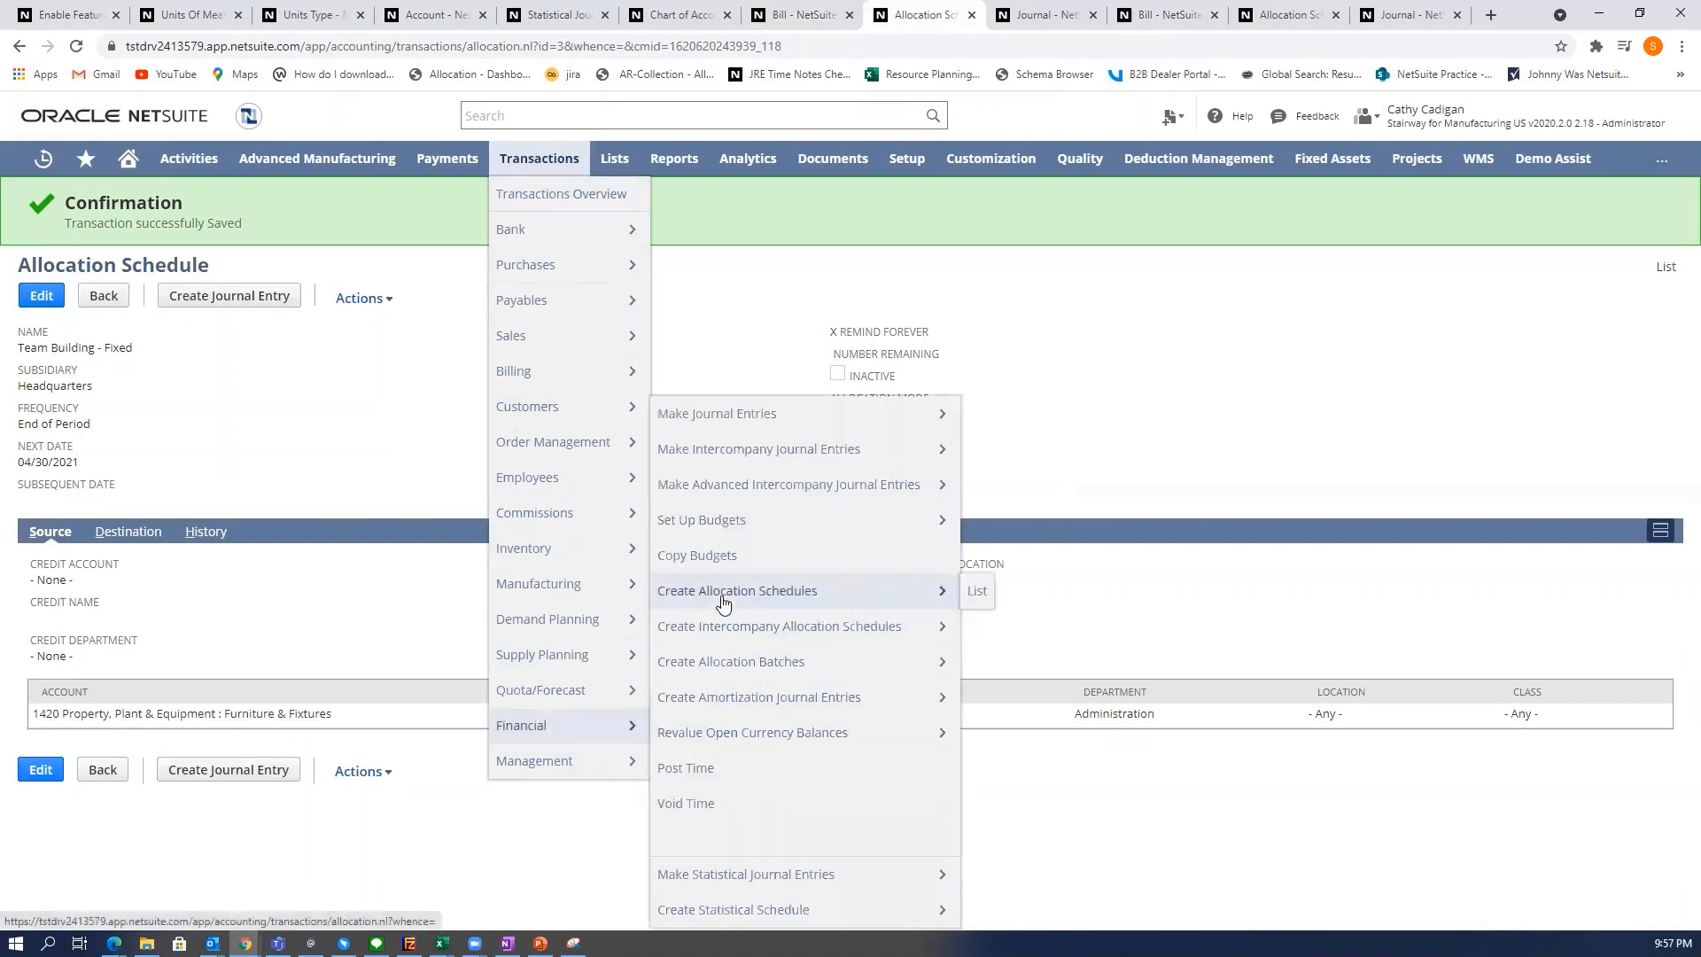
{"action": "left_click", "coordinate": [421, 417]}
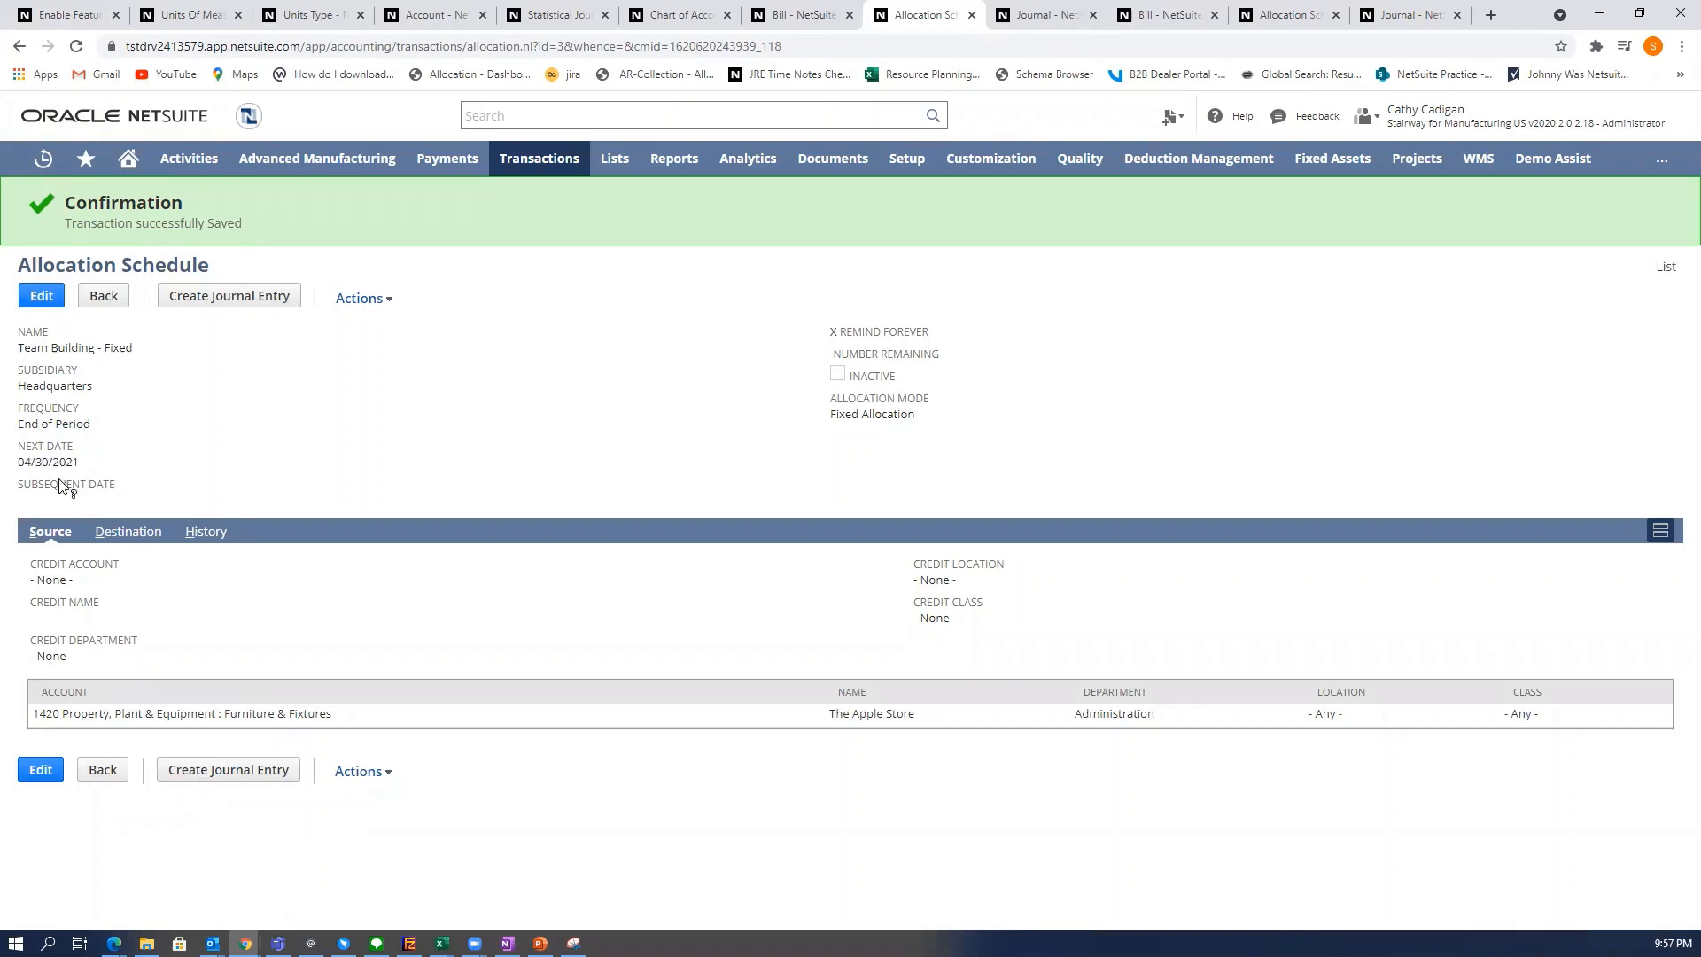
{"action": "mouse_move", "coordinate": [63, 461]}
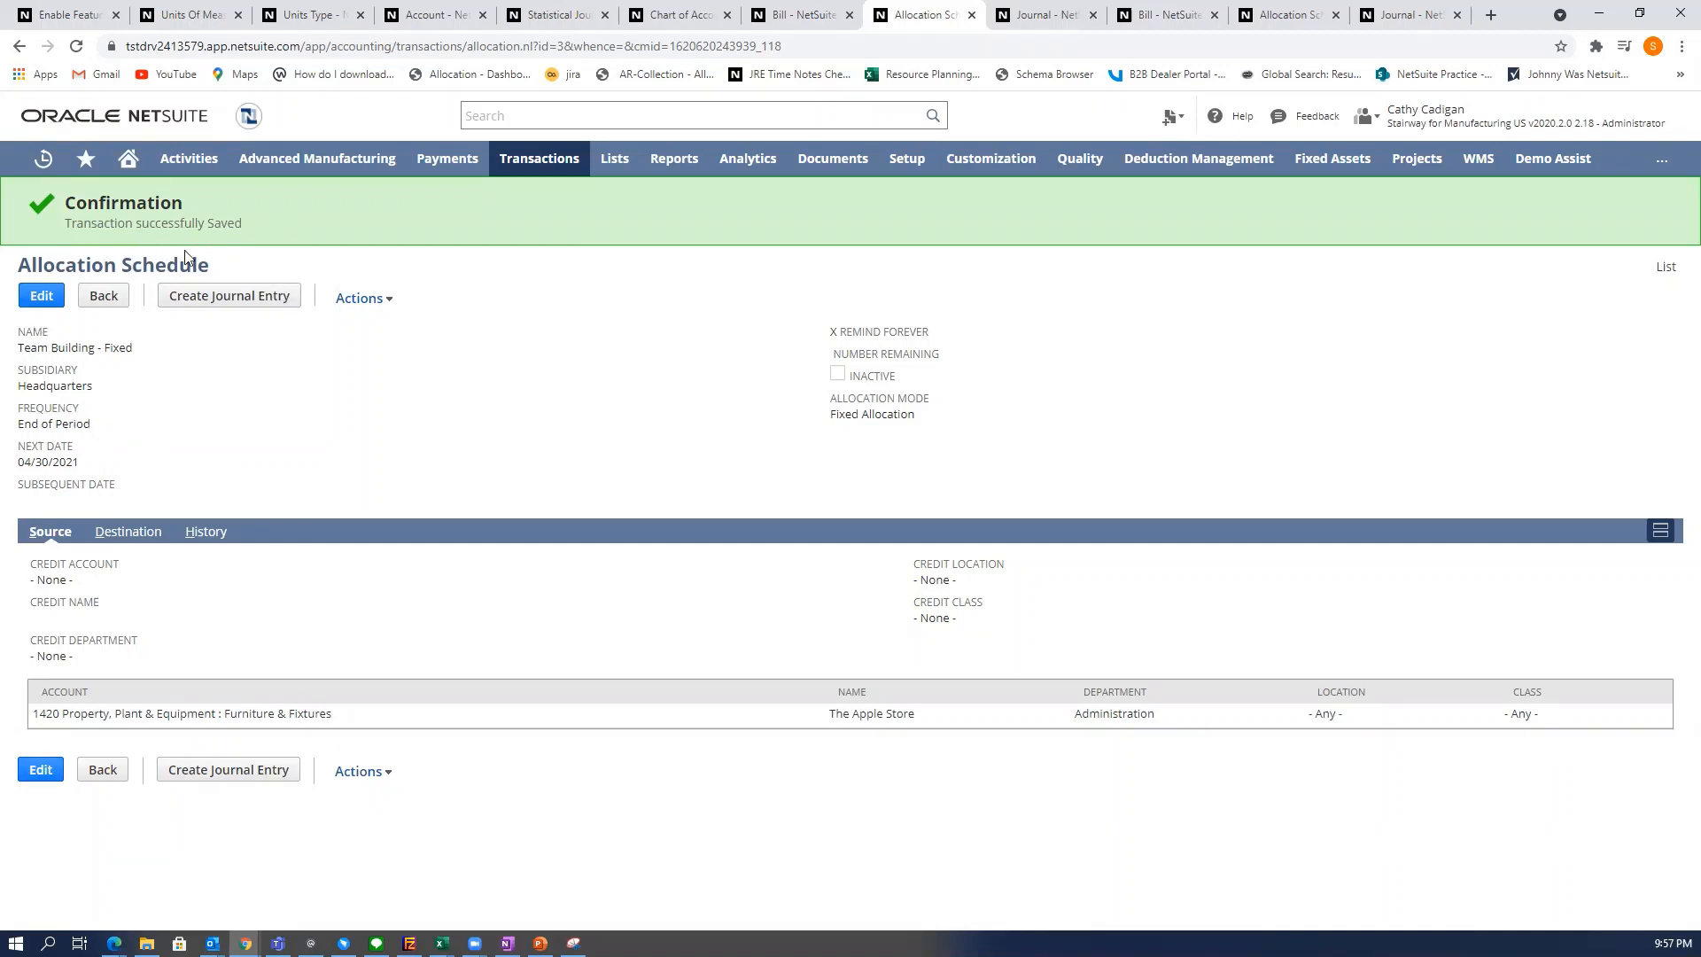
{"action": "mouse_move", "coordinate": [483, 388]}
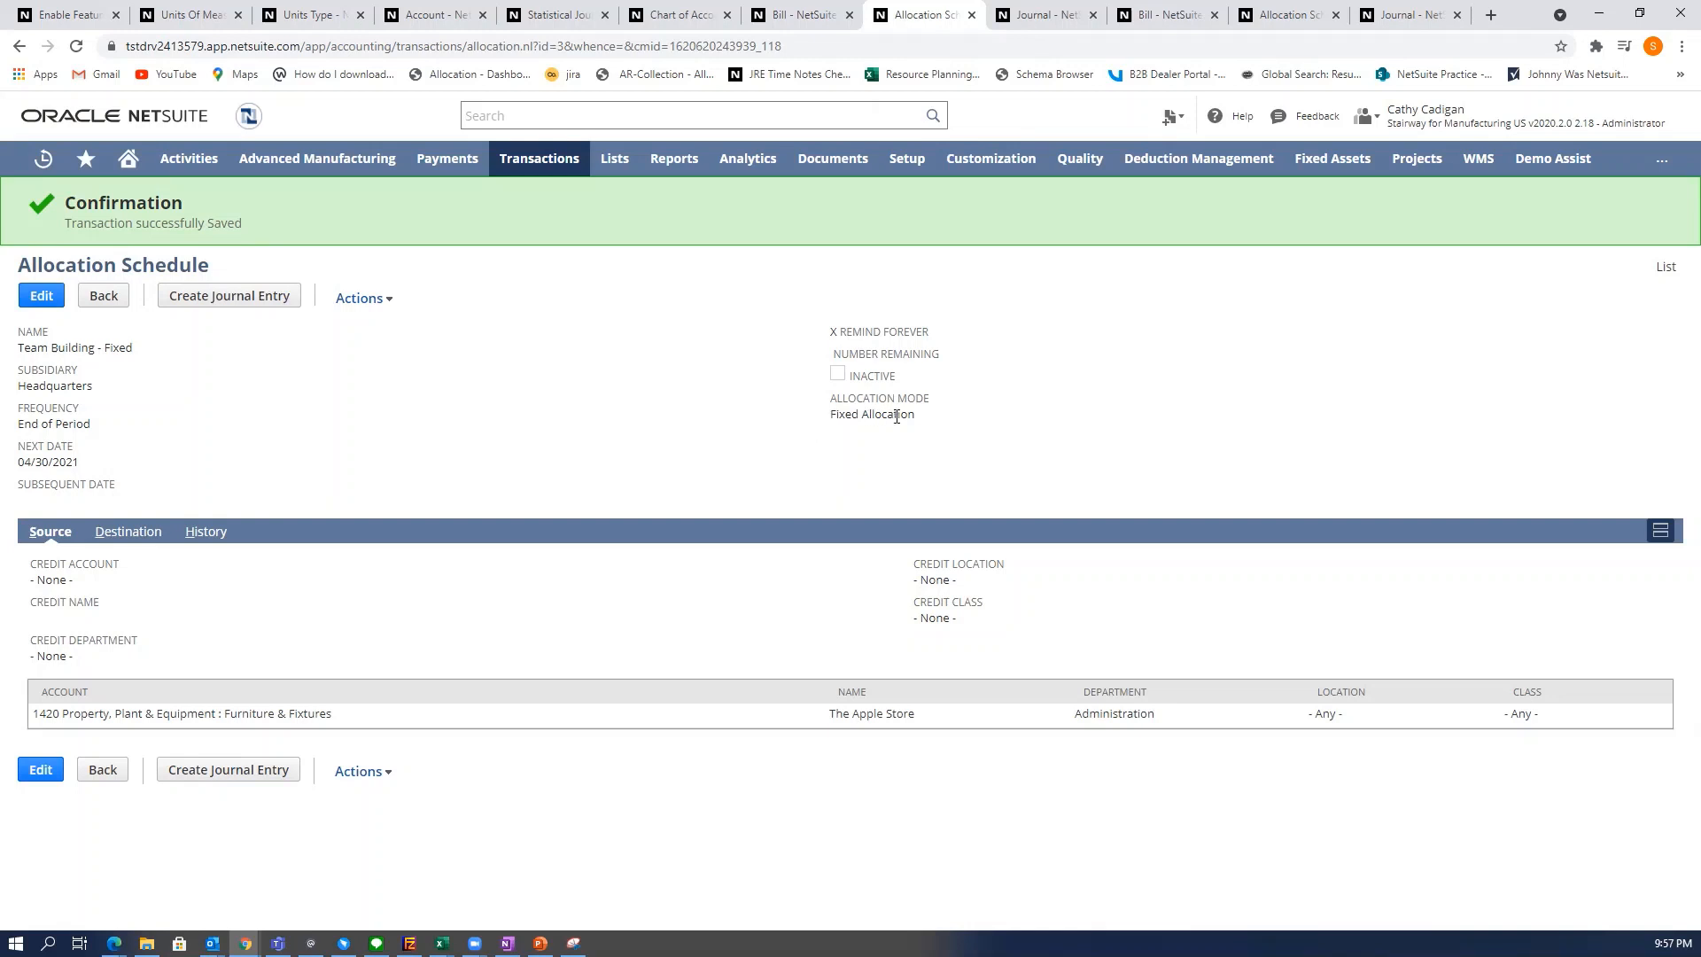
{"action": "mouse_move", "coordinate": [617, 497]}
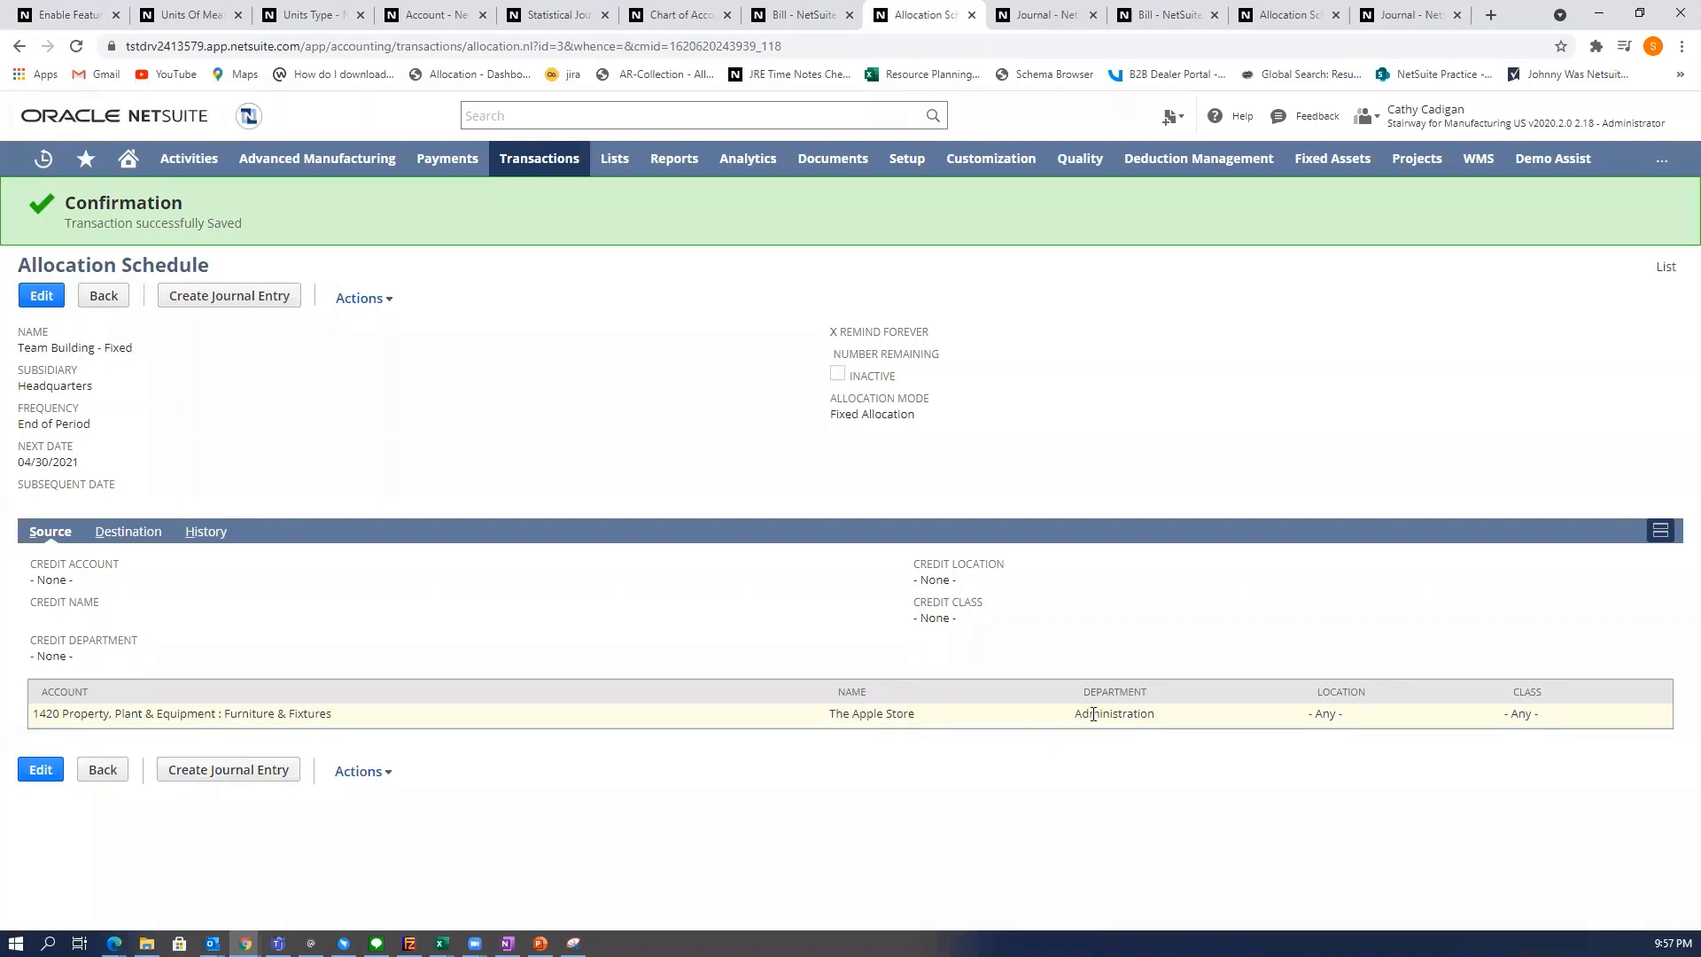
{"action": "mouse_move", "coordinate": [1186, 725]}
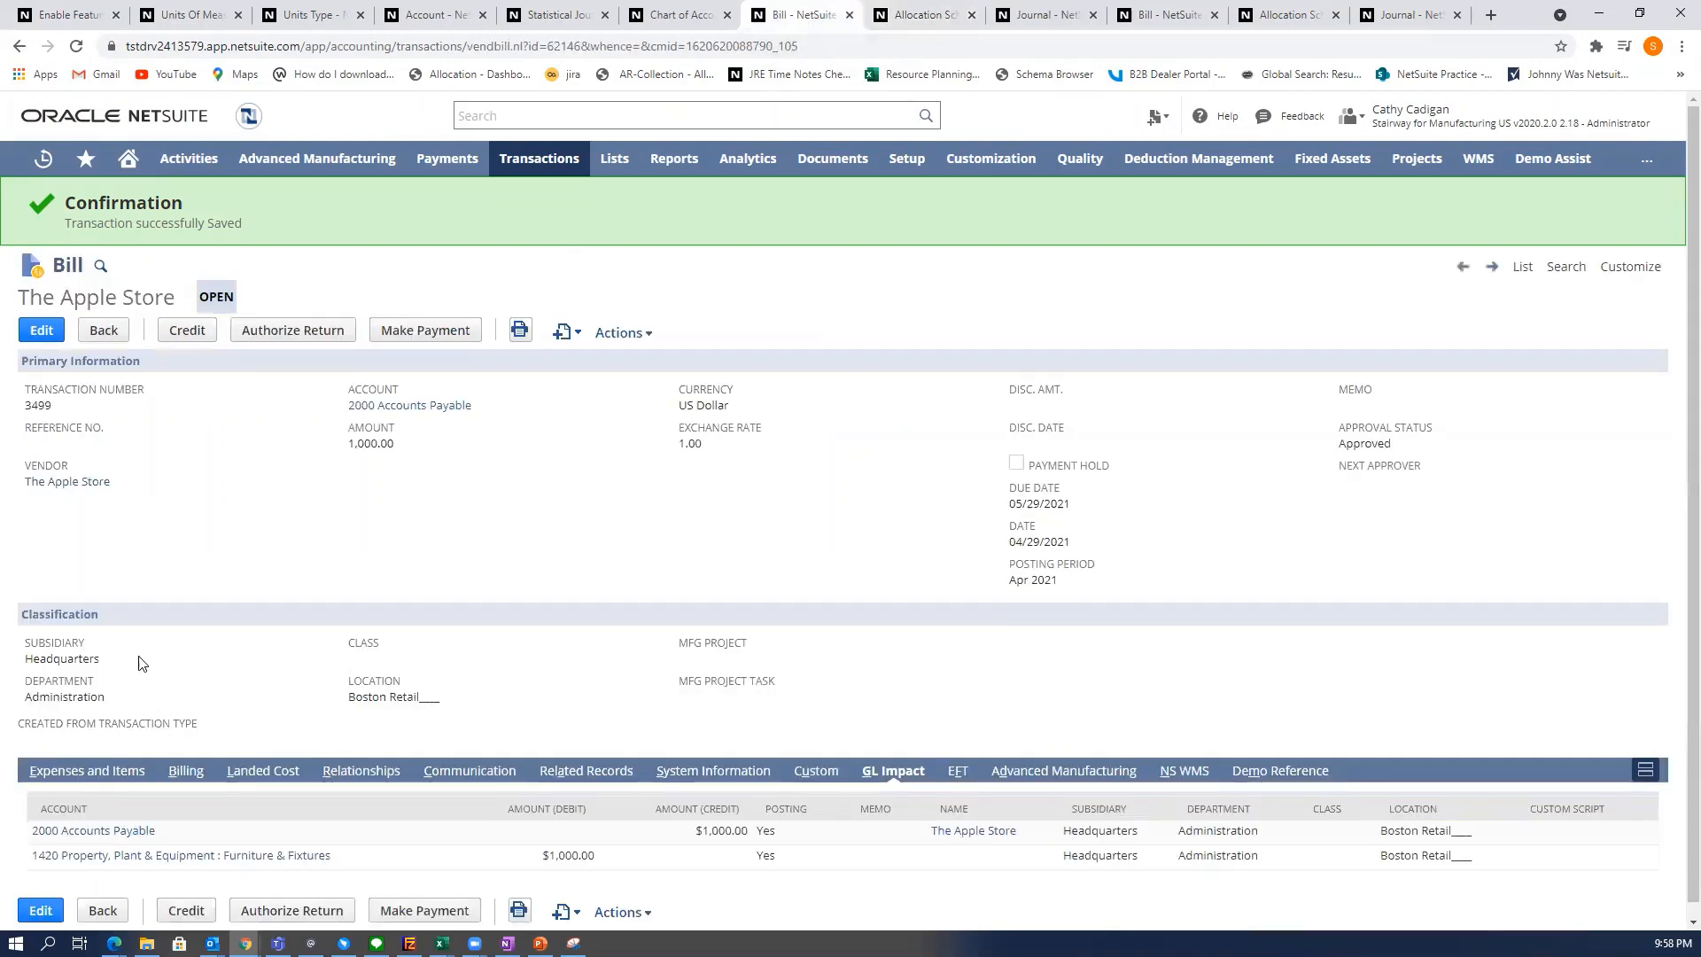
{"action": "double_click", "coordinate": [96, 296]}
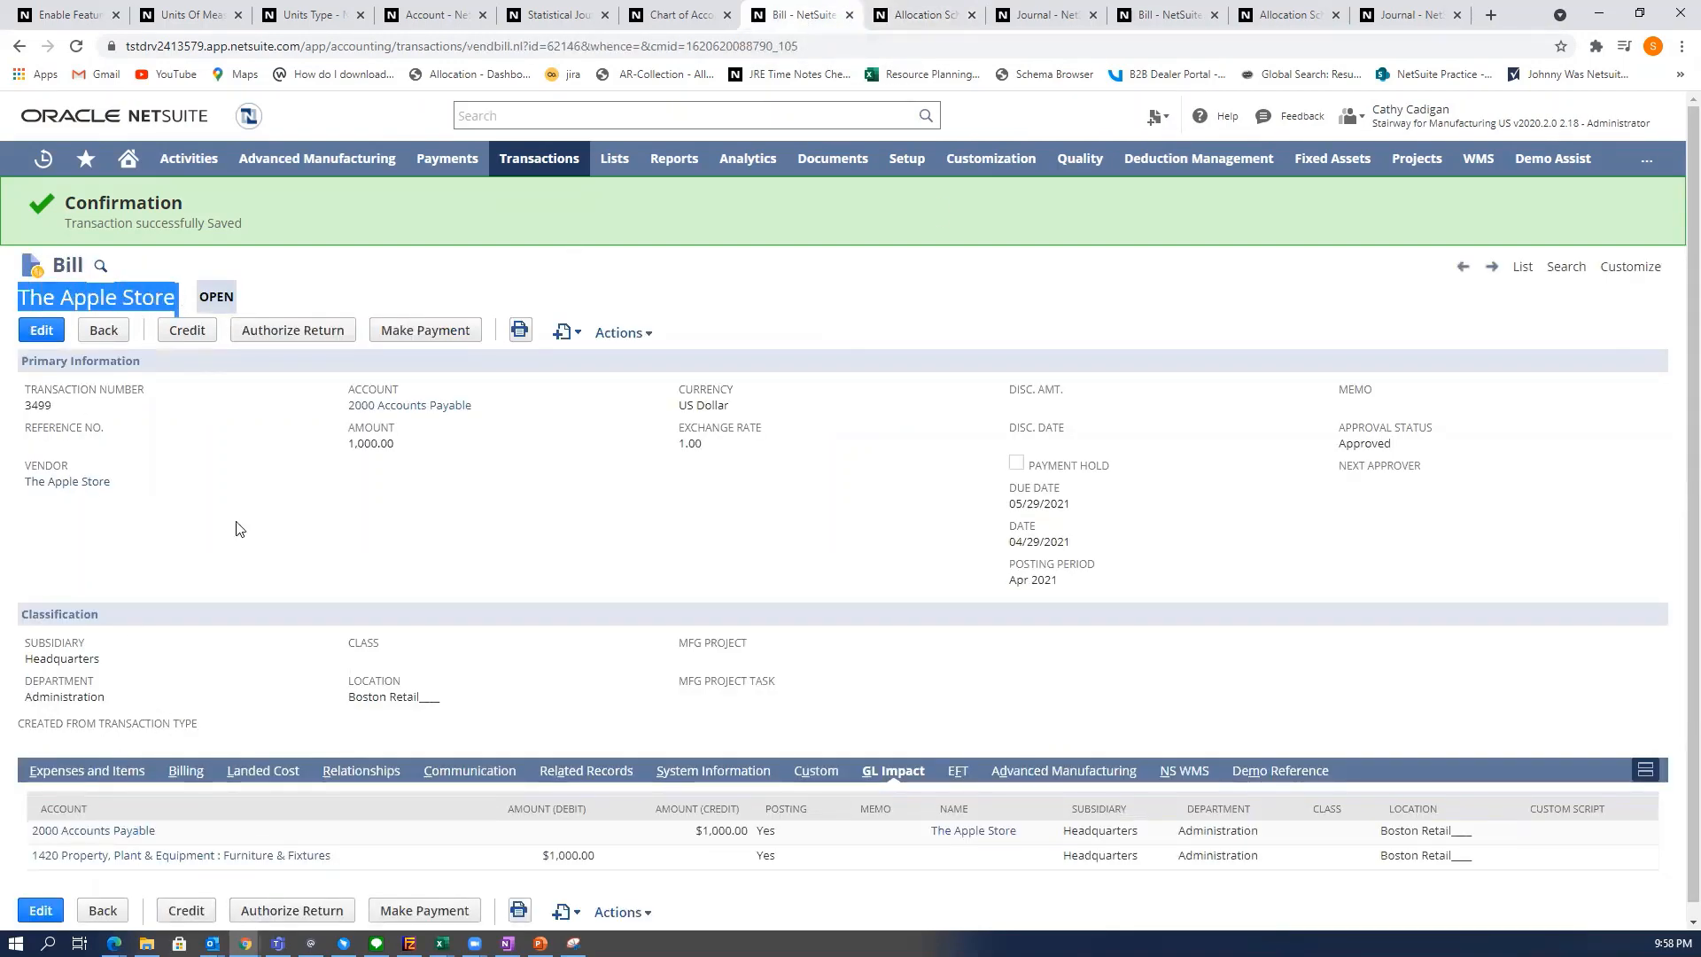
{"action": "left_click", "coordinate": [87, 770]}
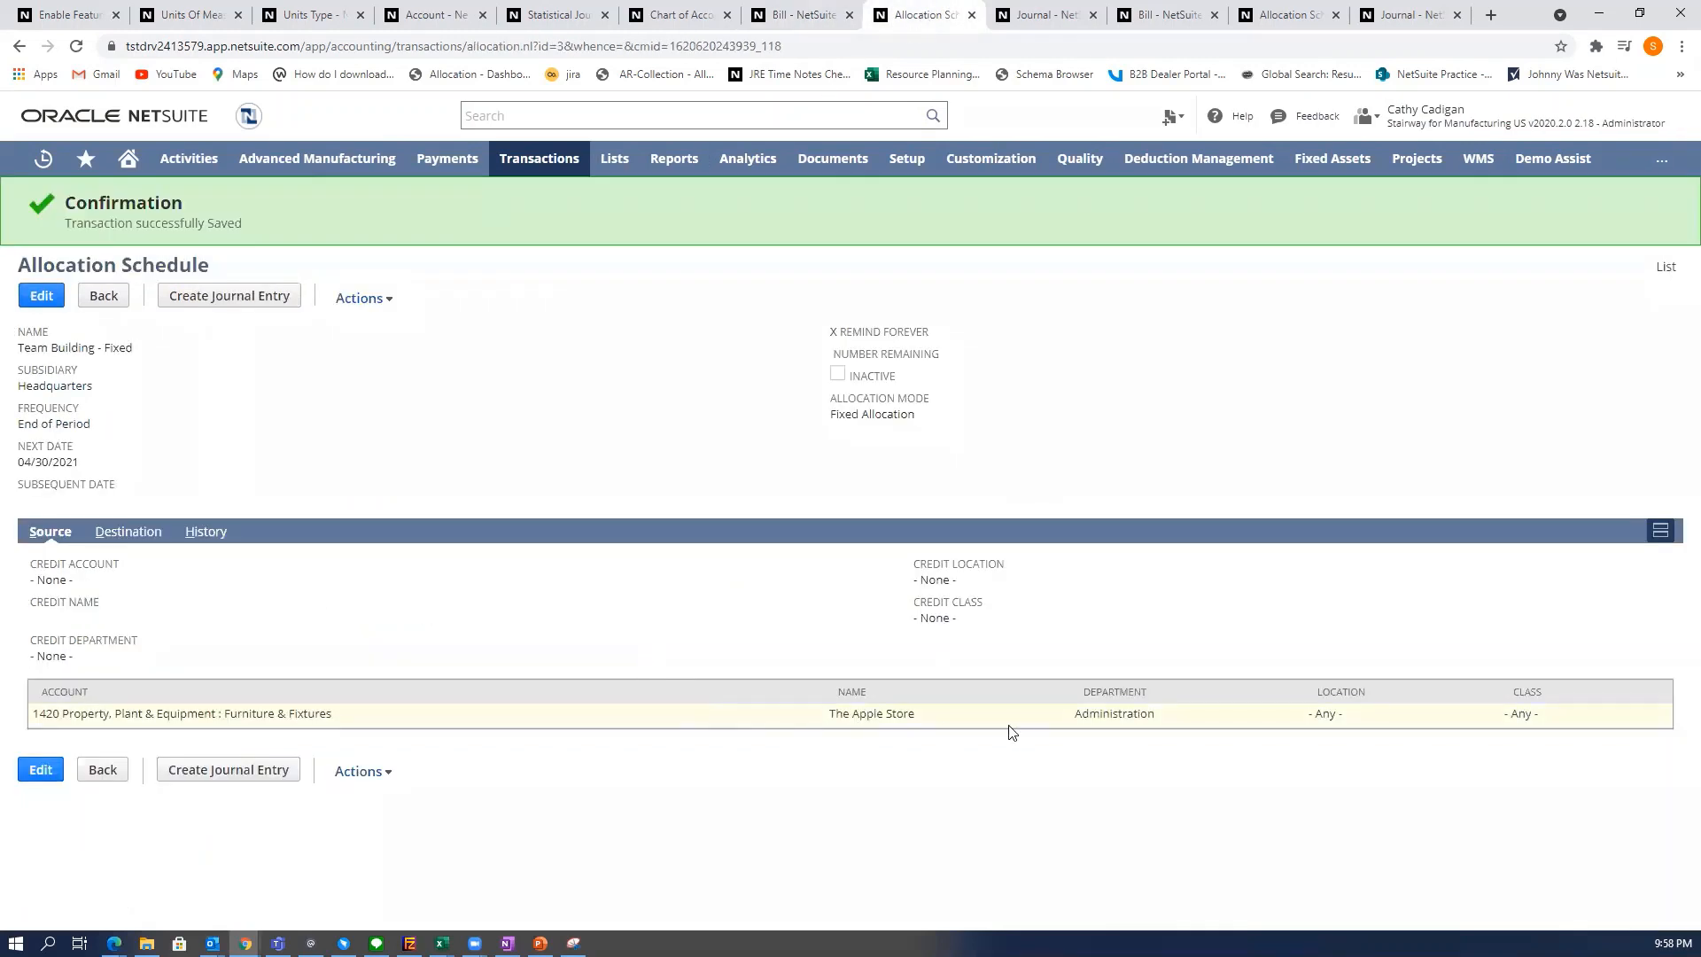
{"action": "mouse_move", "coordinate": [1550, 736]}
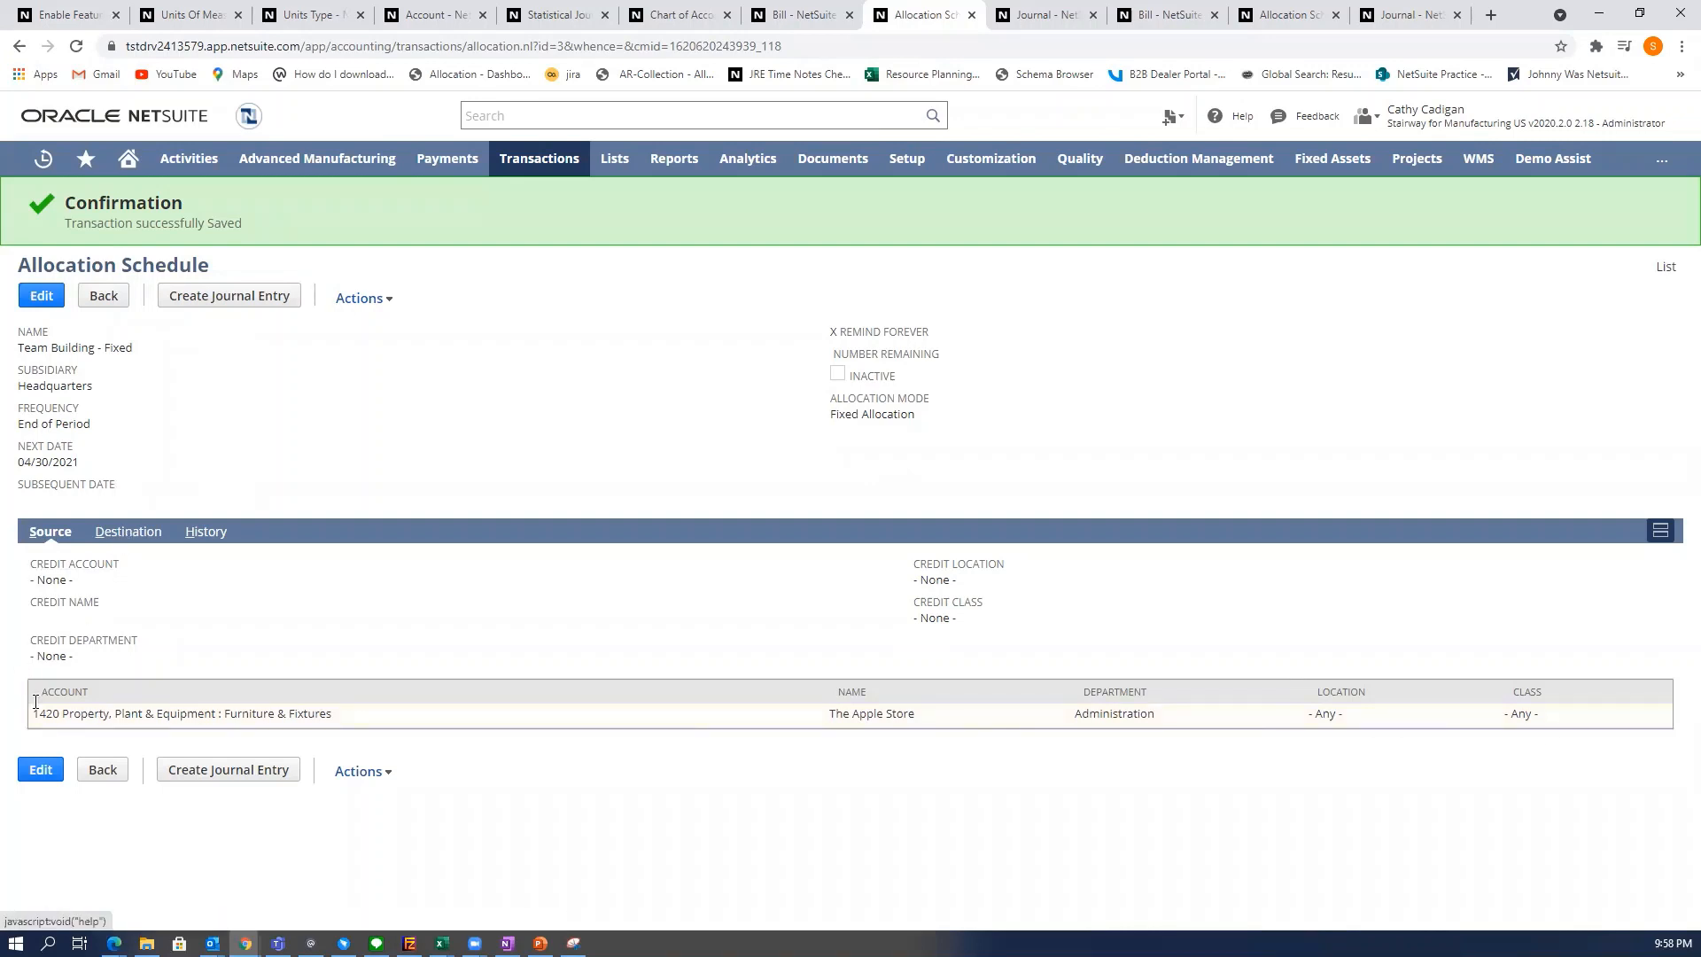
Show the schedule's destination split: Operations 30%, Engineering 30%, Production 40%.
{"action": "left_click", "coordinate": [127, 531]}
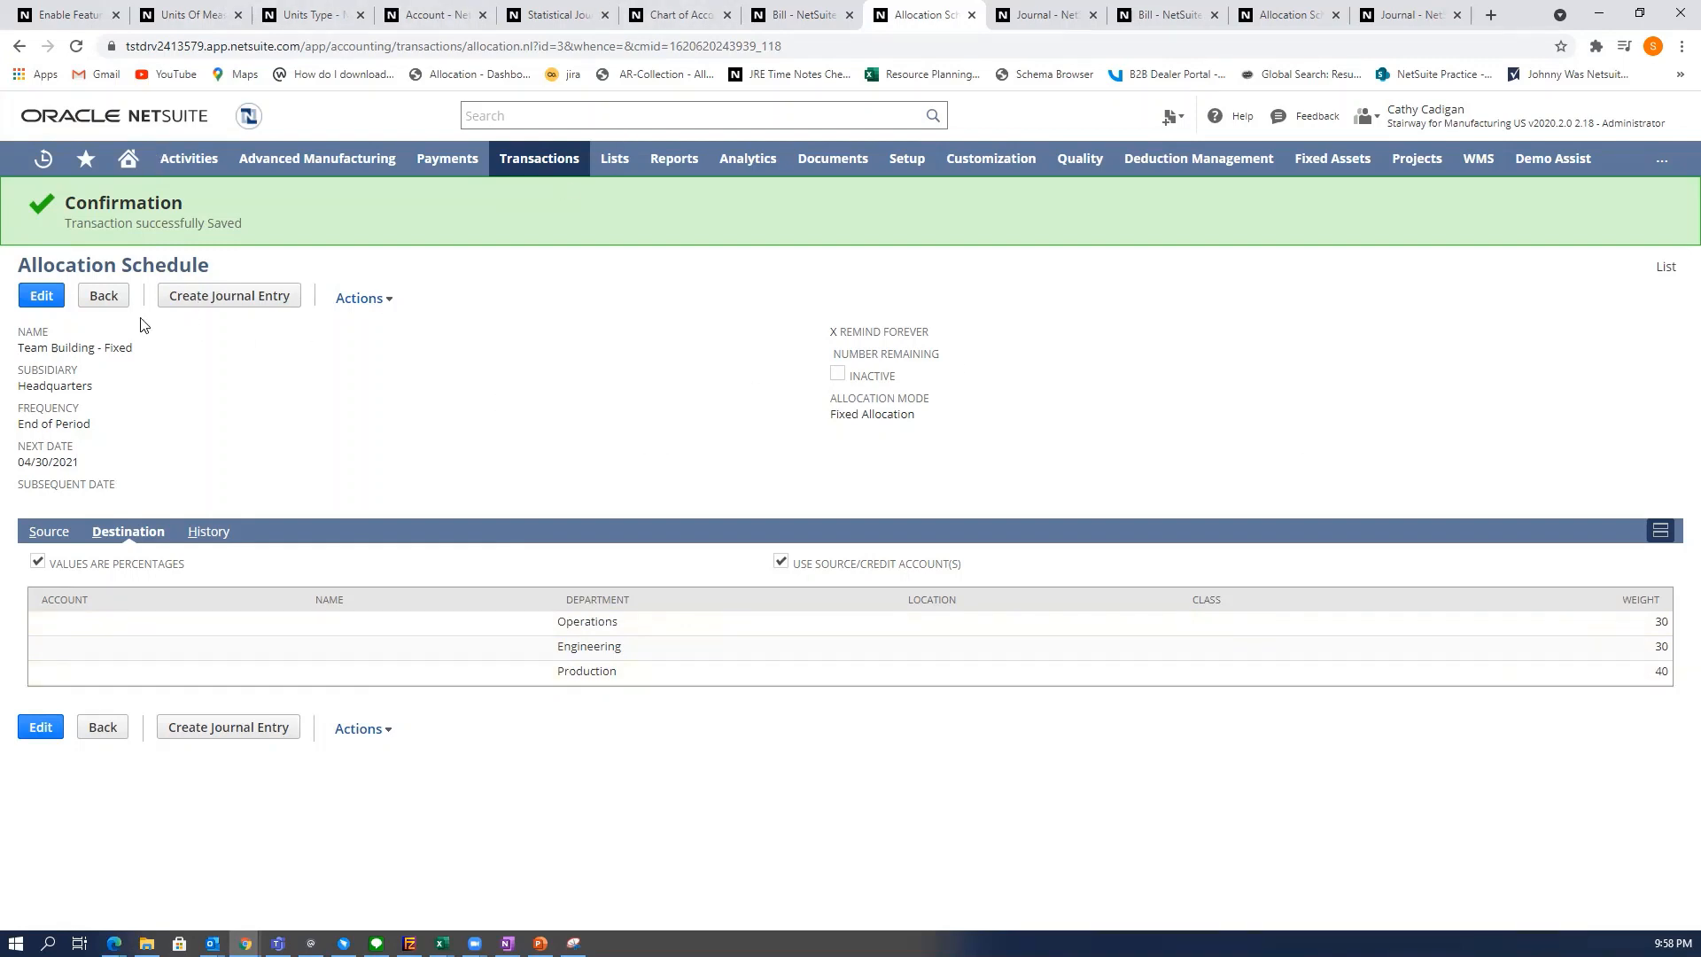
{"action": "mouse_move", "coordinate": [378, 253]}
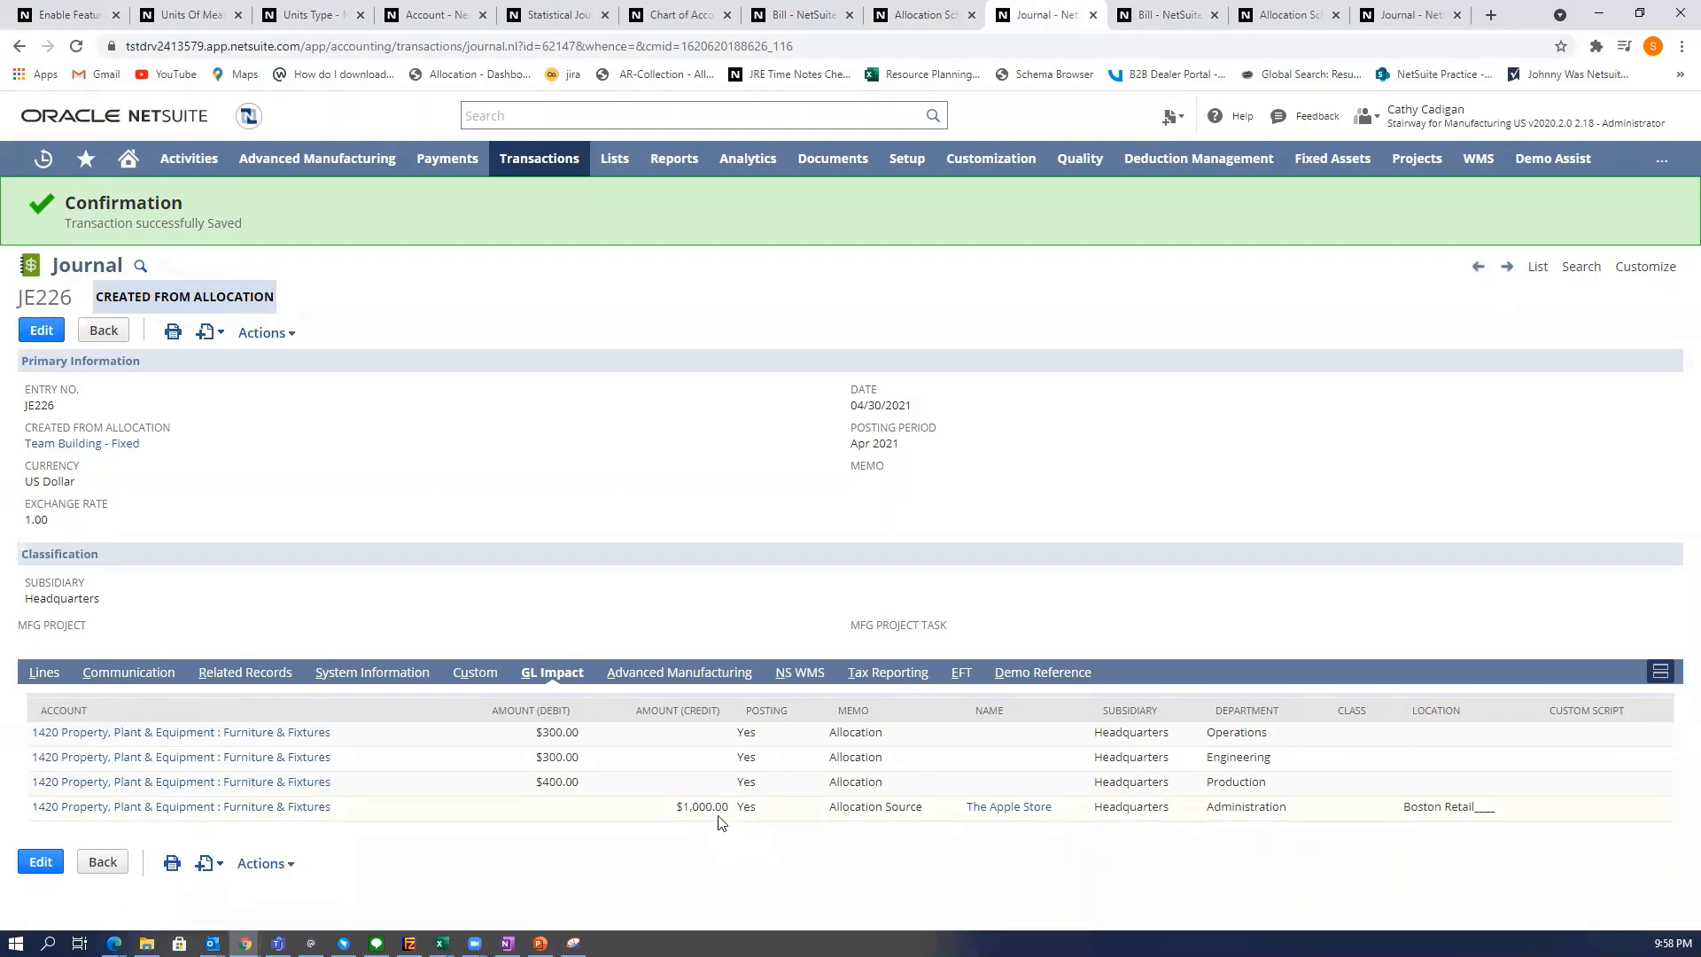
{"action": "mouse_move", "coordinate": [991, 826]}
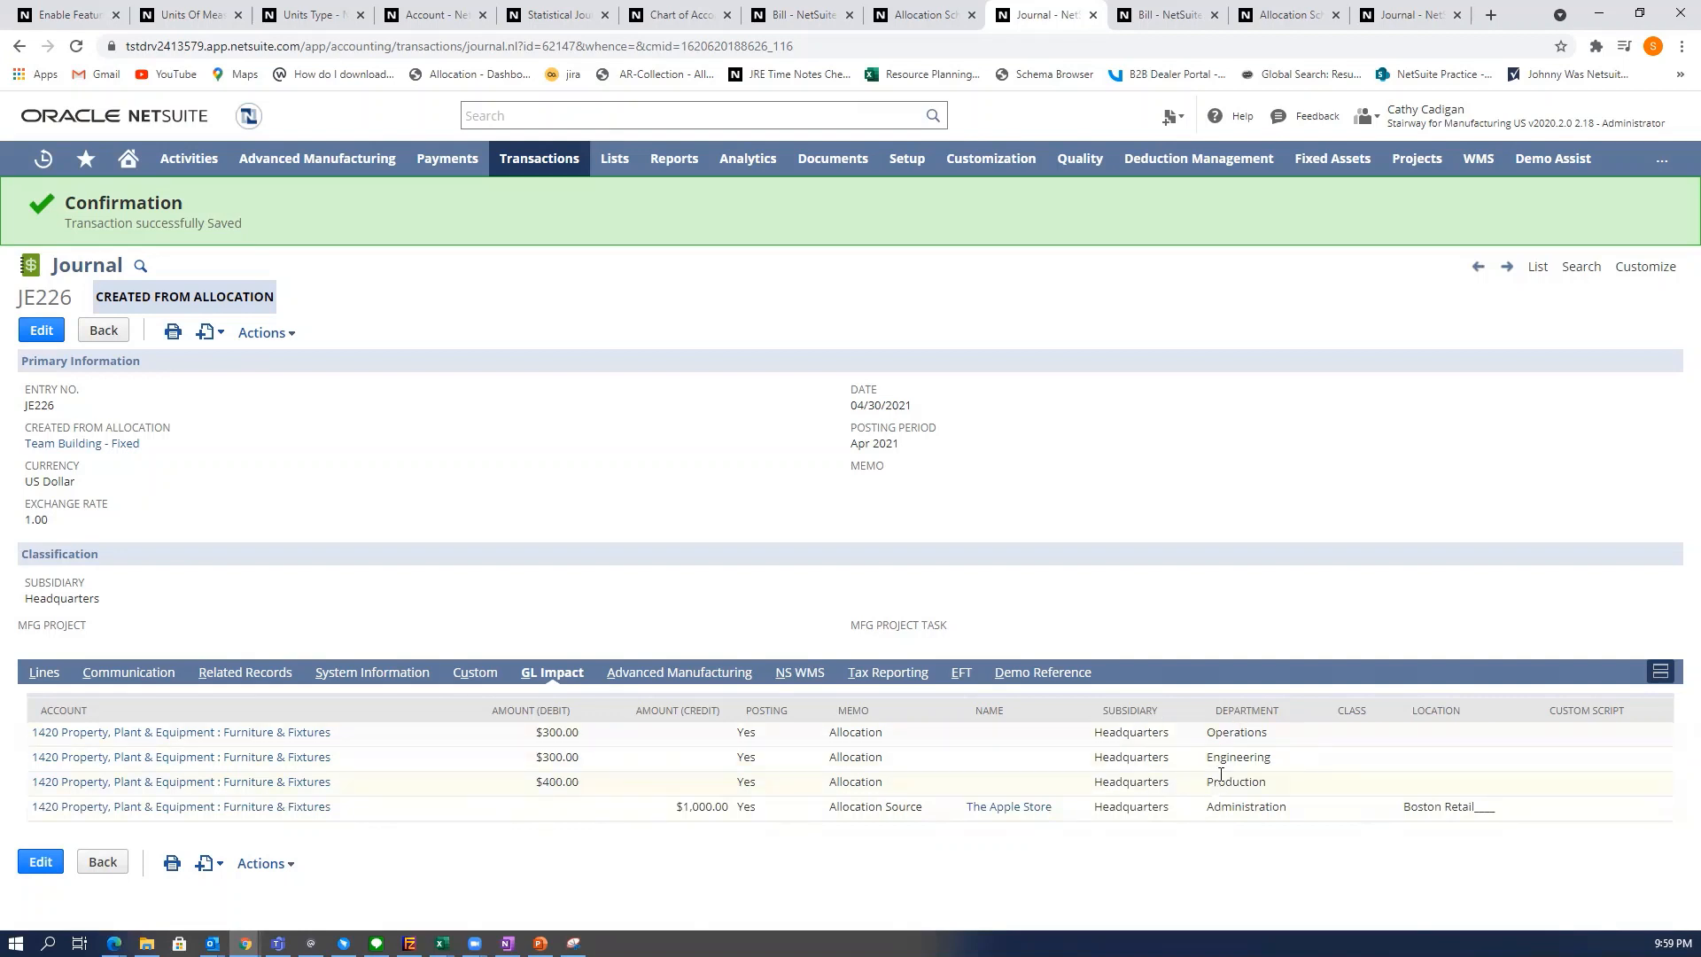
{"action": "mouse_move", "coordinate": [348, 849]}
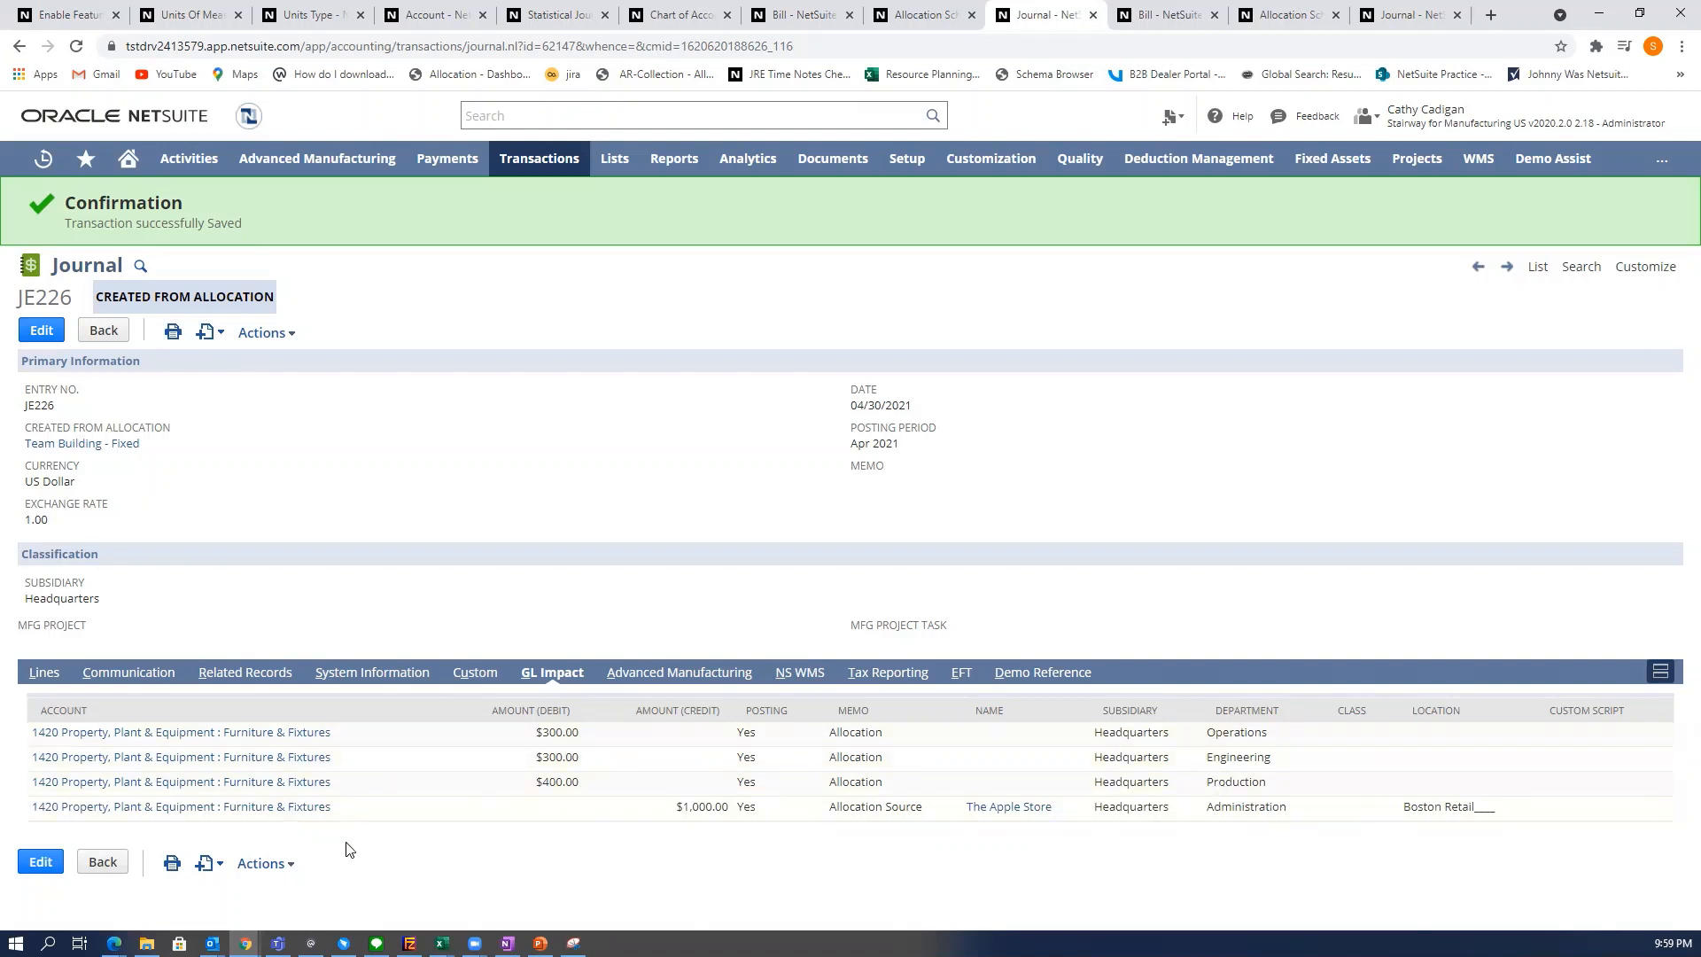
{"action": "mouse_move", "coordinate": [485, 521]}
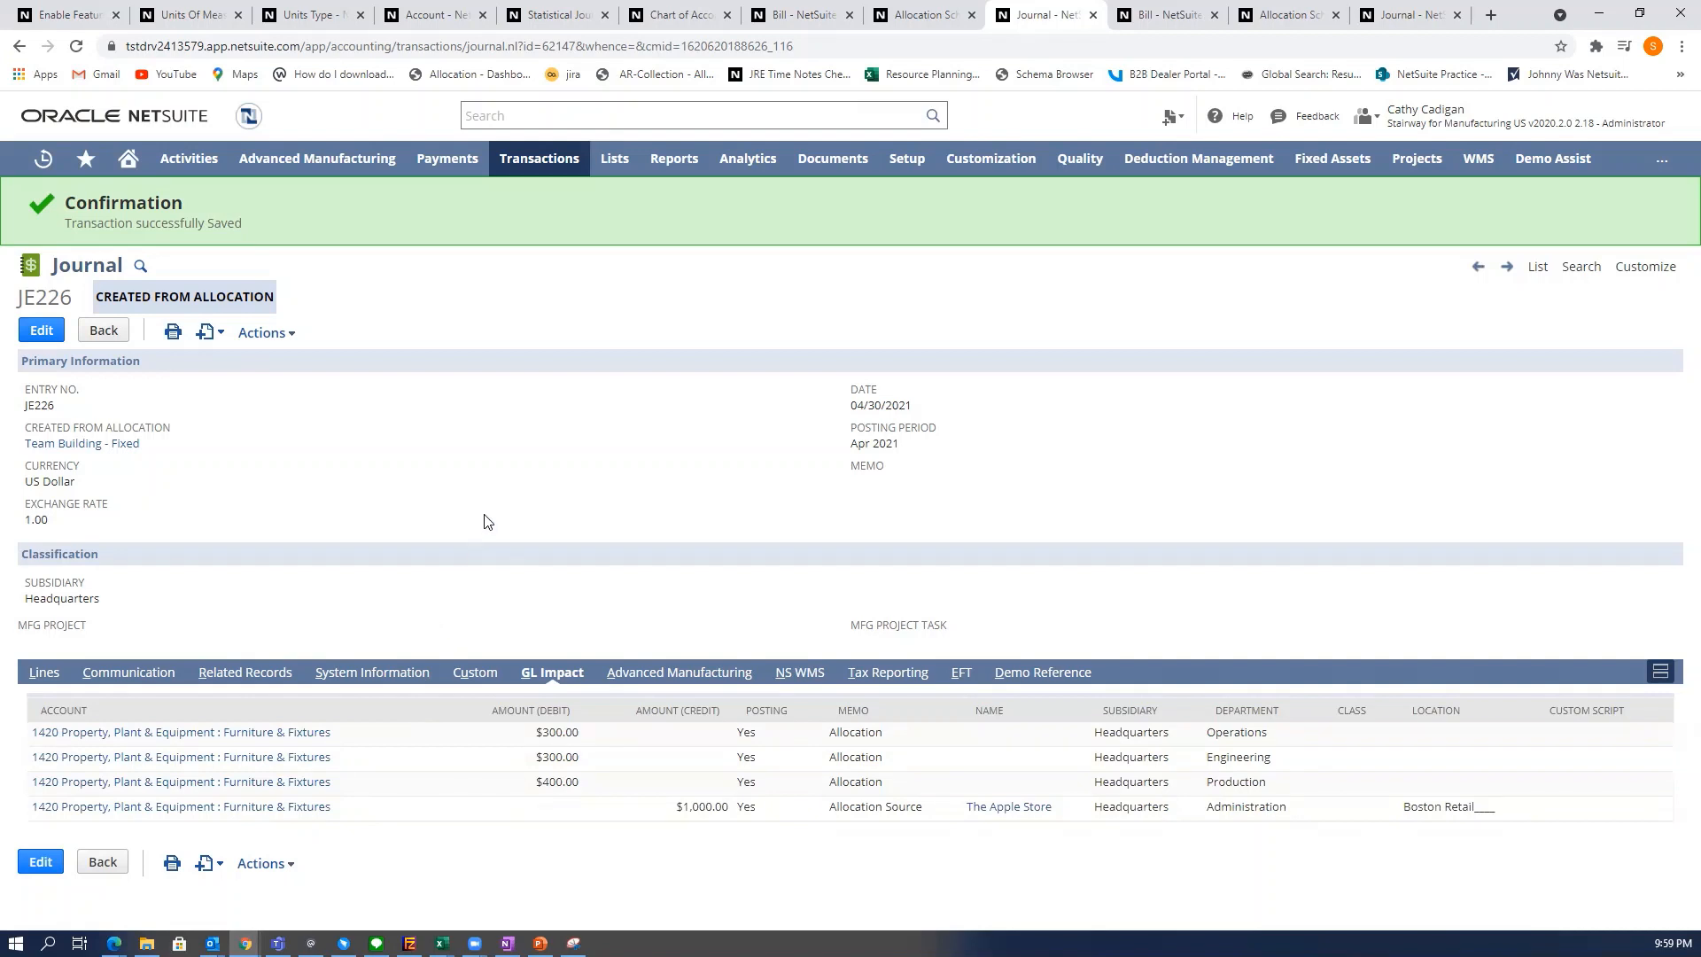
{"action": "mouse_move", "coordinate": [455, 556]}
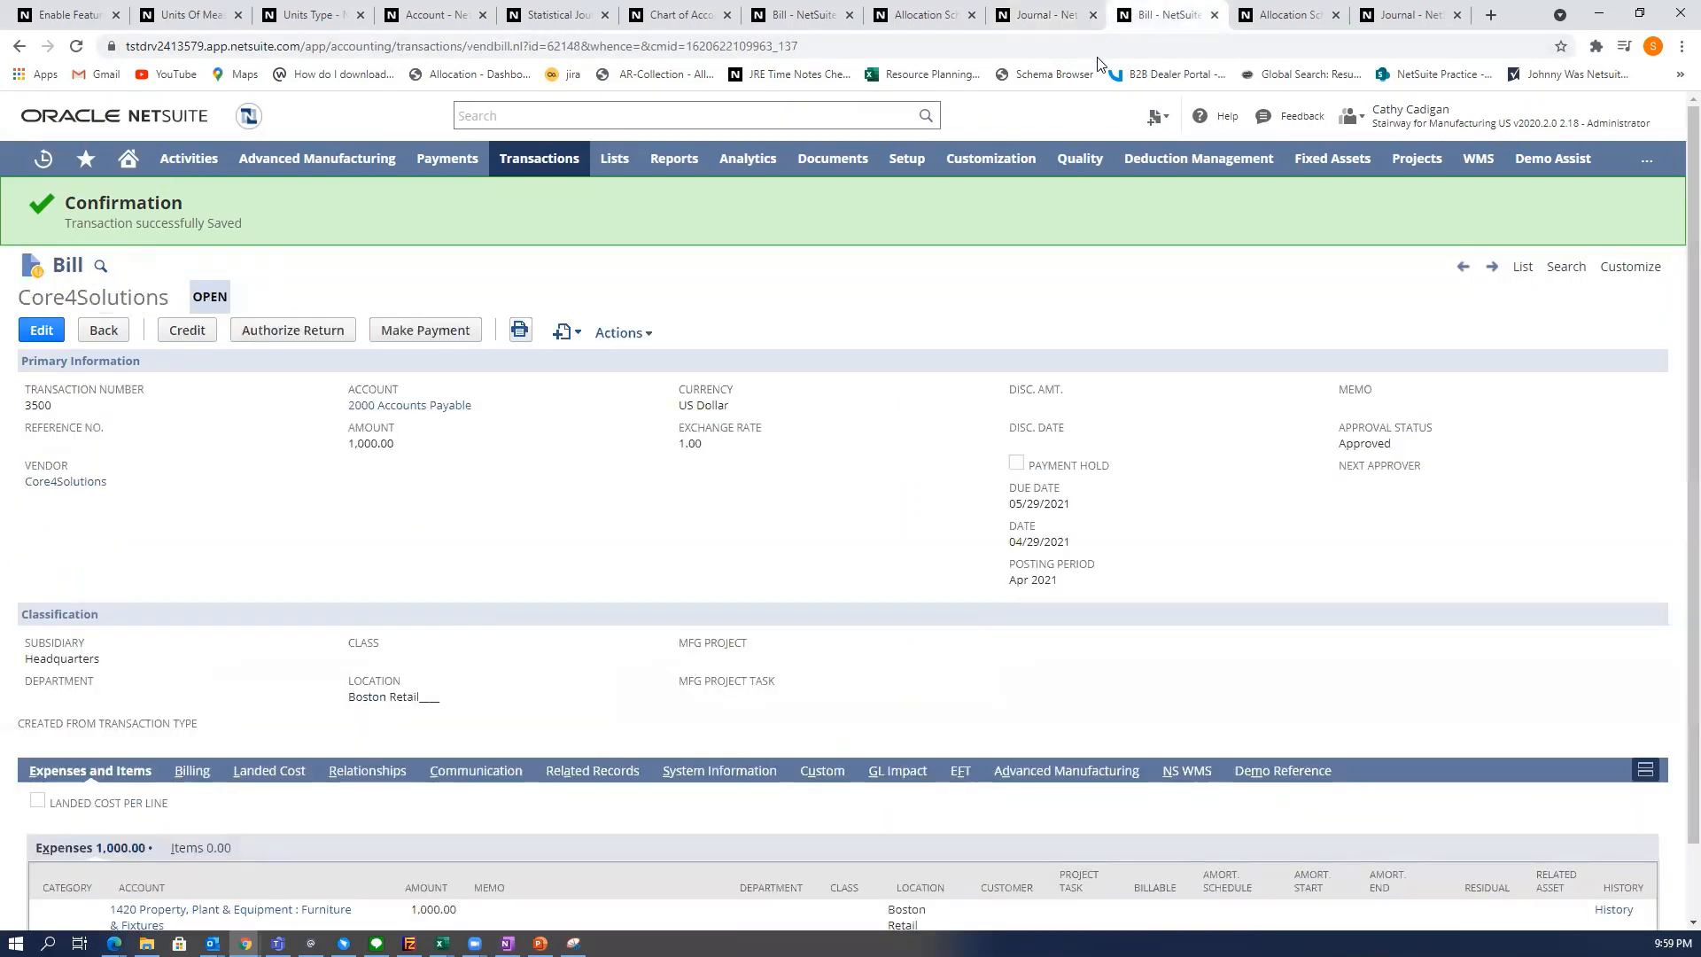
{"action": "mouse_move", "coordinate": [227, 794]}
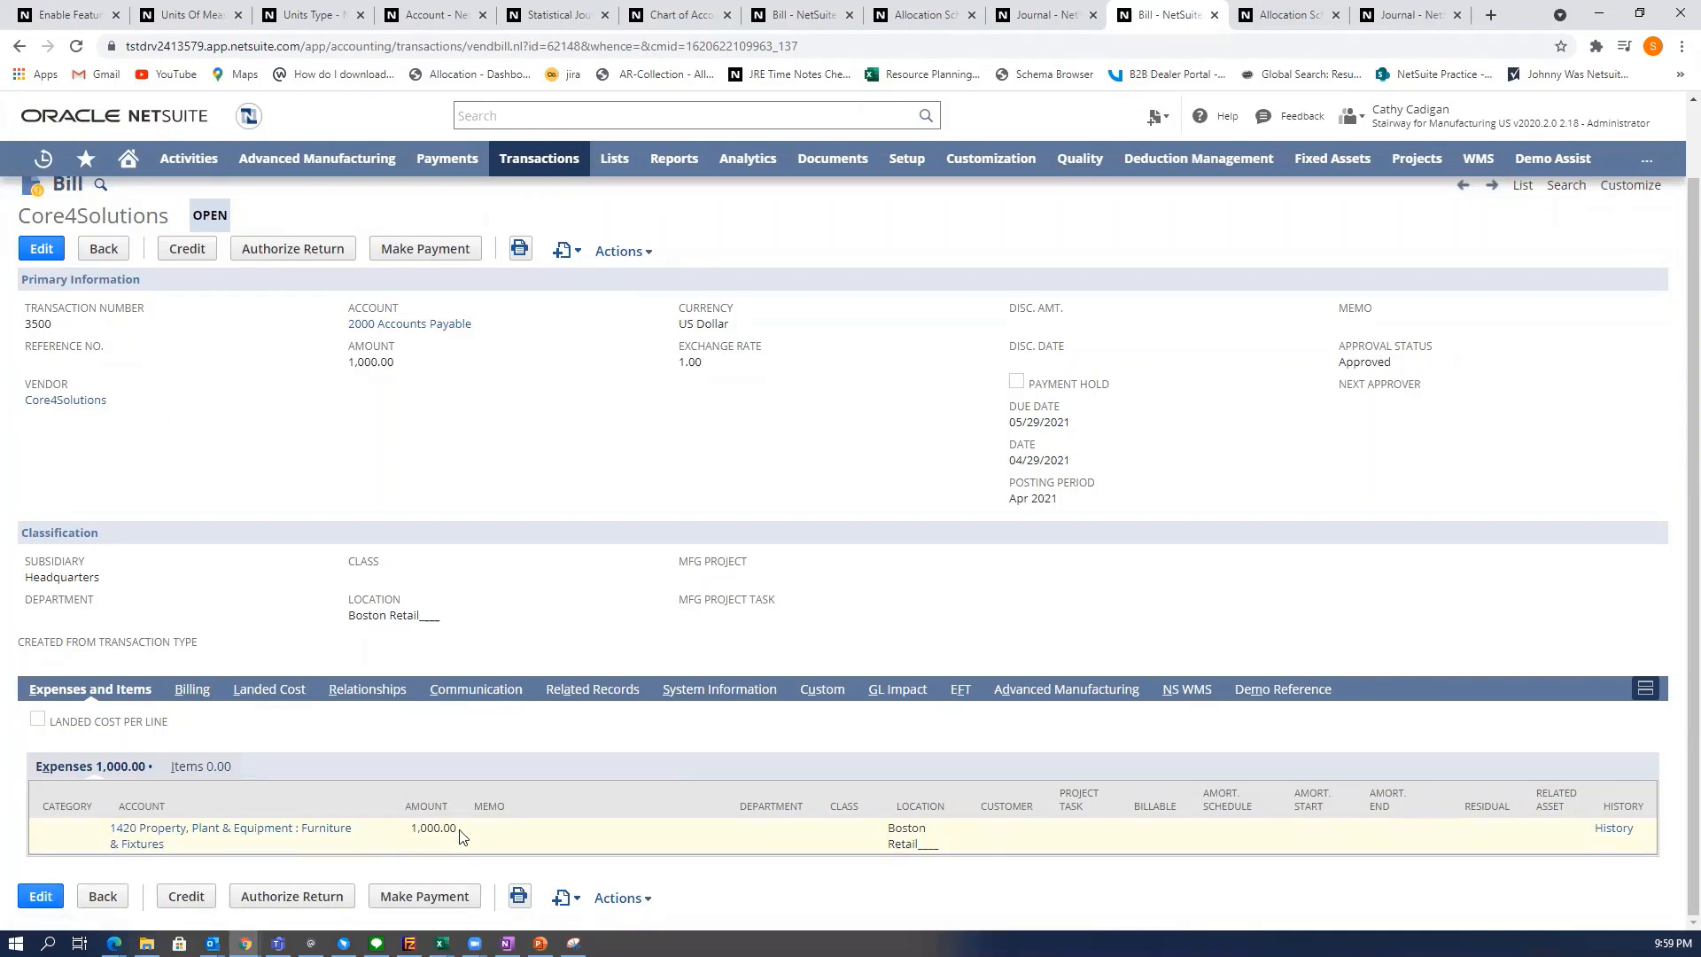
{"action": "mouse_move", "coordinate": [677, 333]}
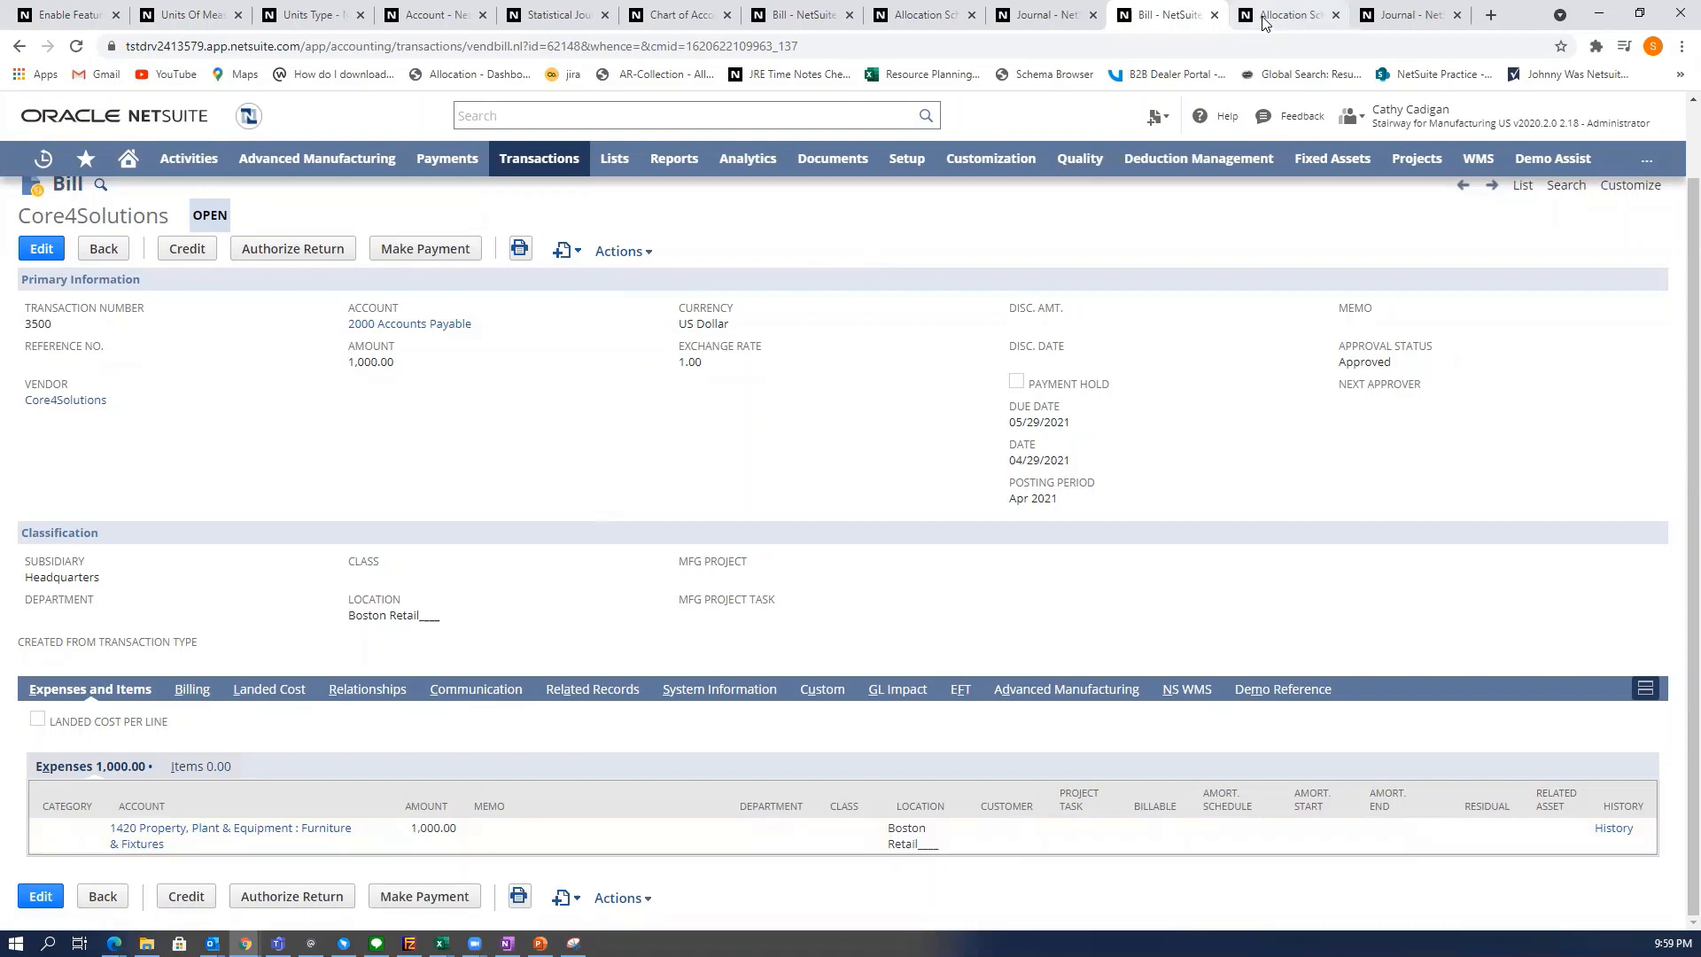
Open the Team Building - Dynamic allocation schedule weighted by 9020 Head Count.
{"action": "left_click", "coordinate": [1286, 14]}
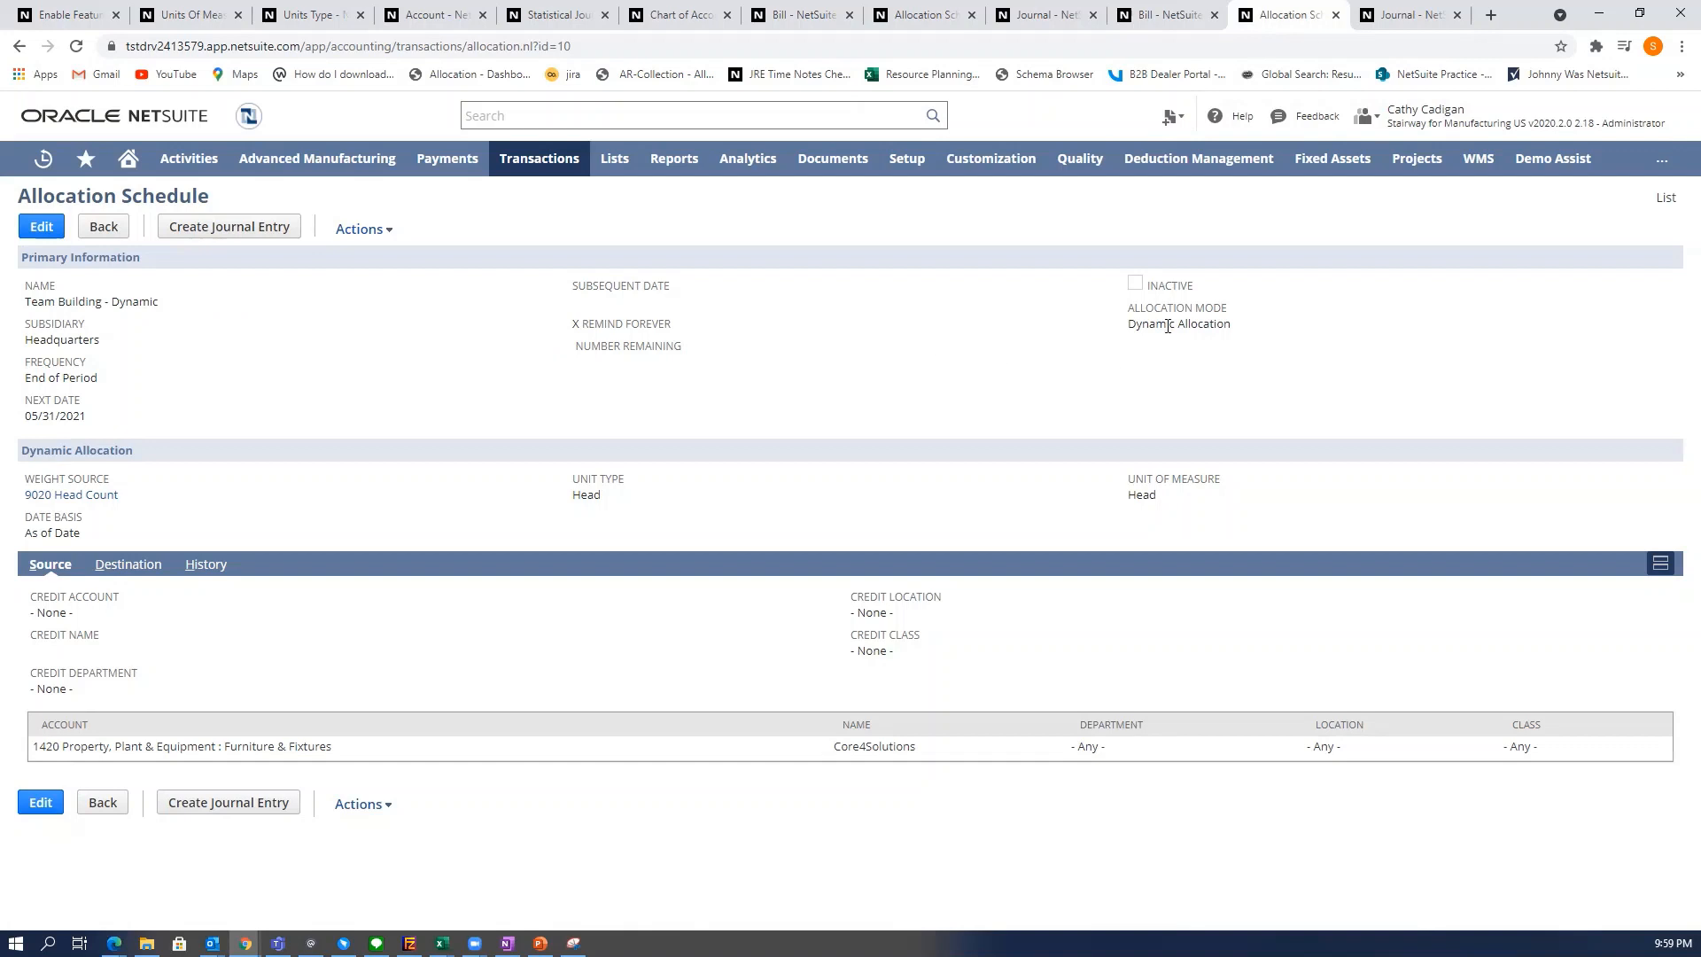
{"action": "mouse_move", "coordinate": [1222, 340]}
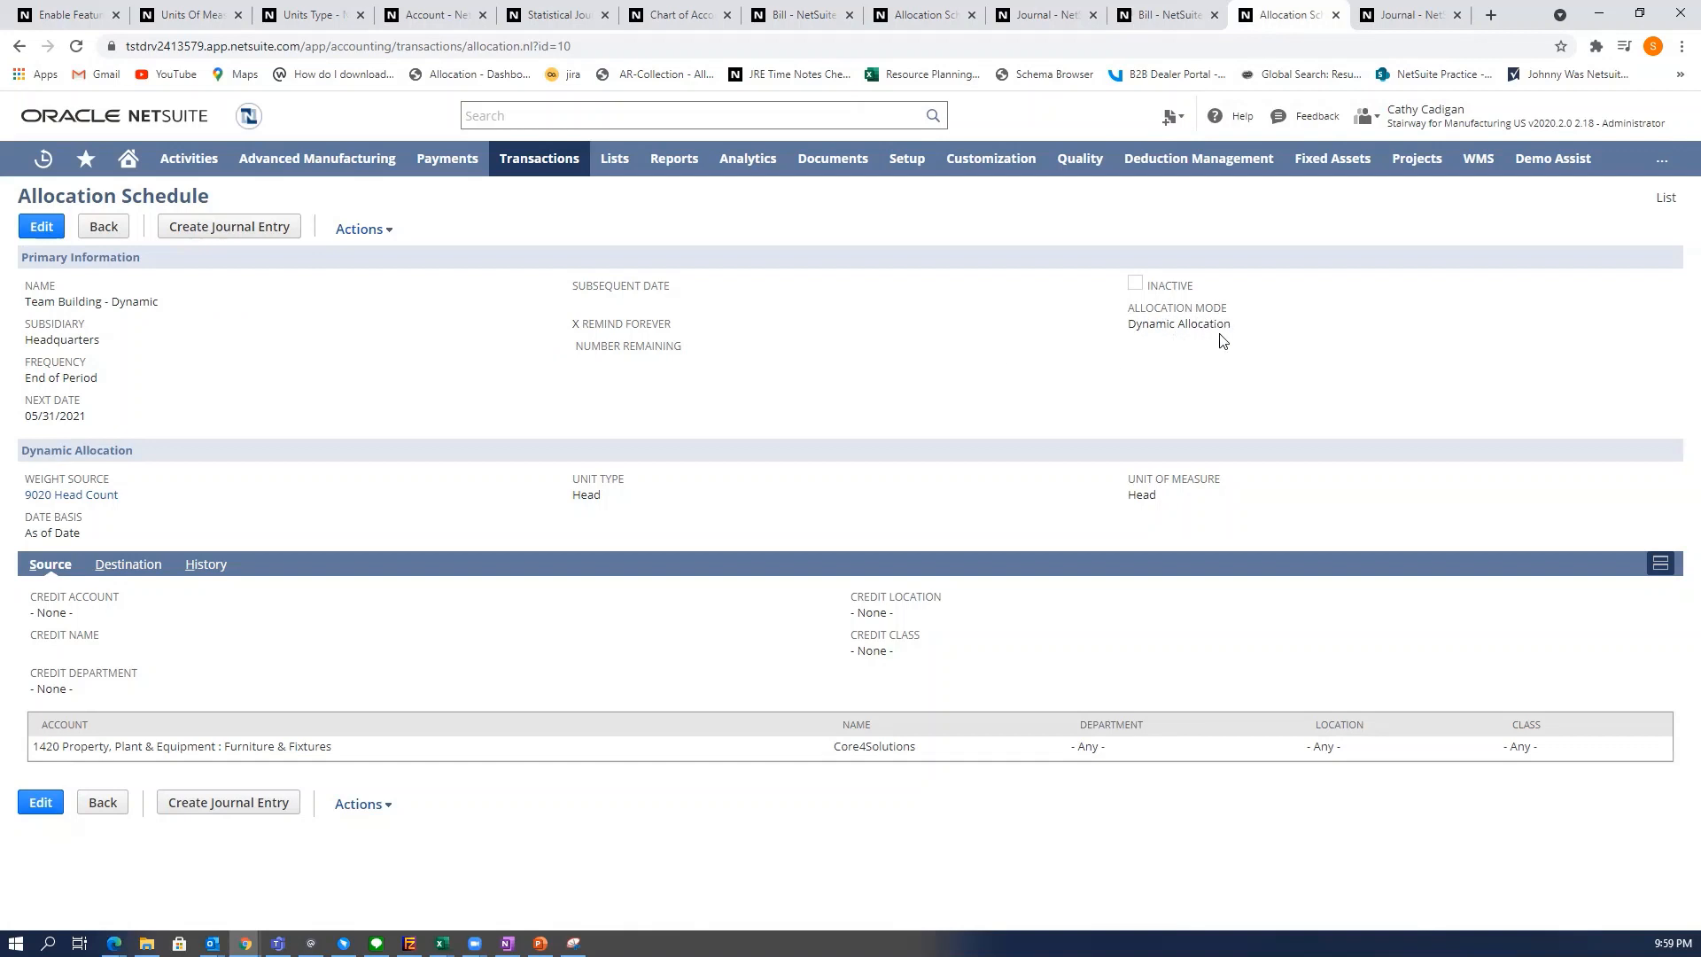
{"action": "mouse_move", "coordinate": [906, 349]}
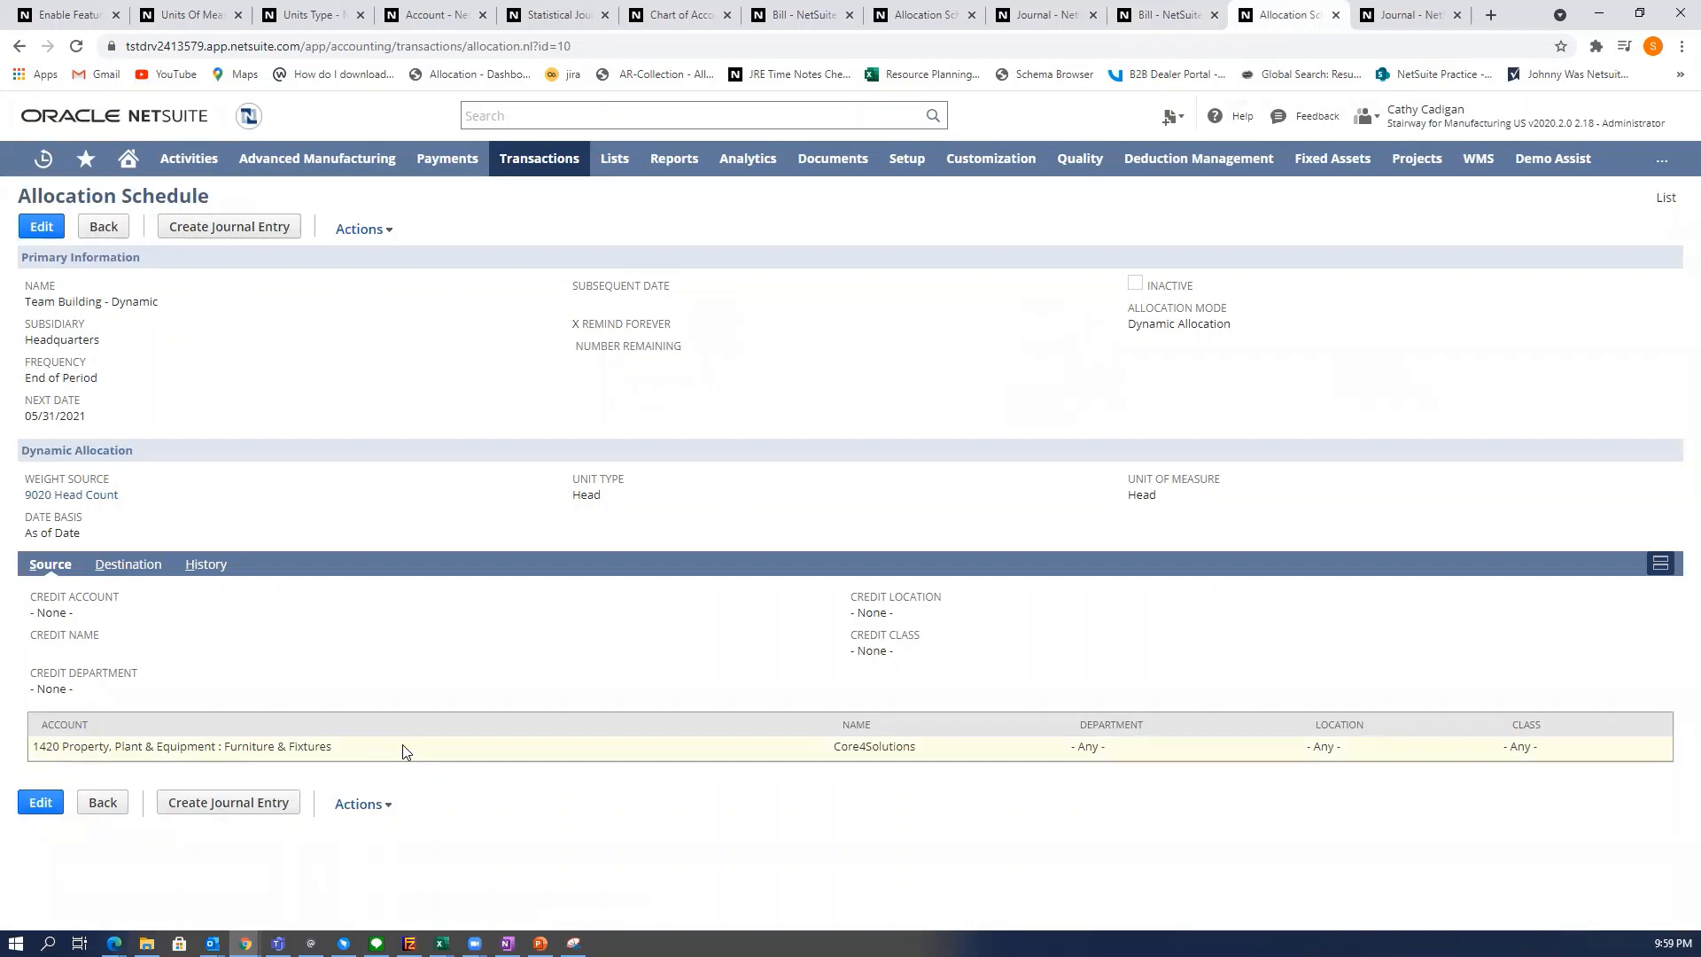
{"action": "mouse_move", "coordinate": [421, 753]}
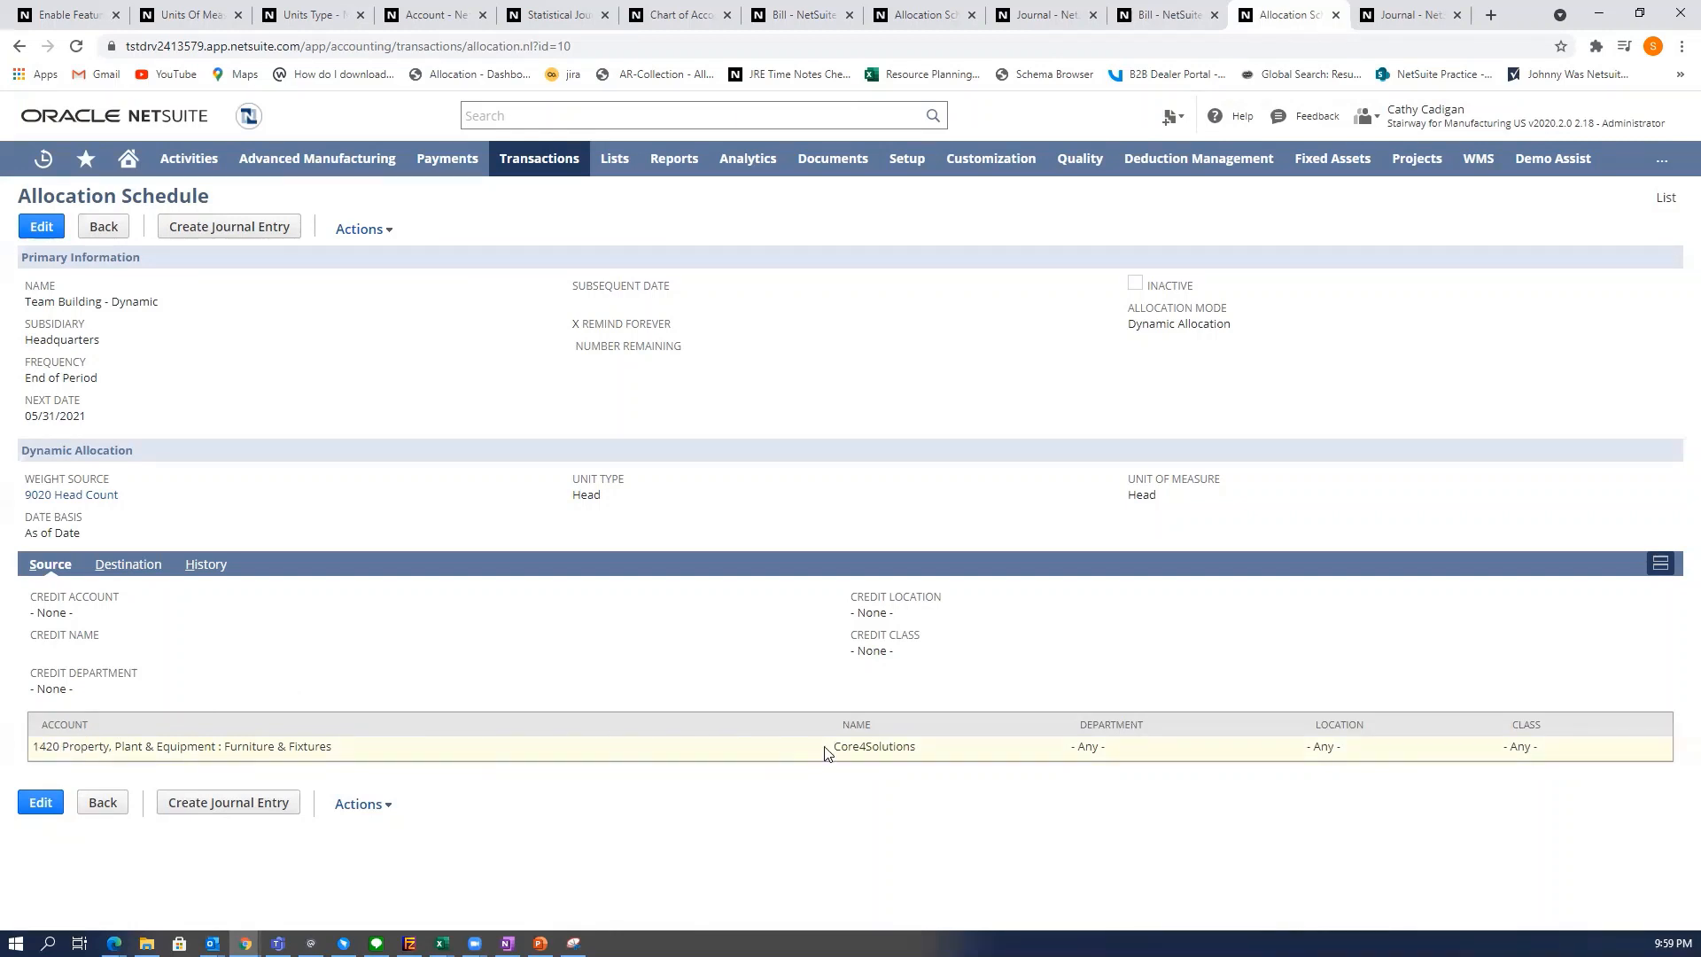
{"action": "mouse_move", "coordinate": [1034, 759]}
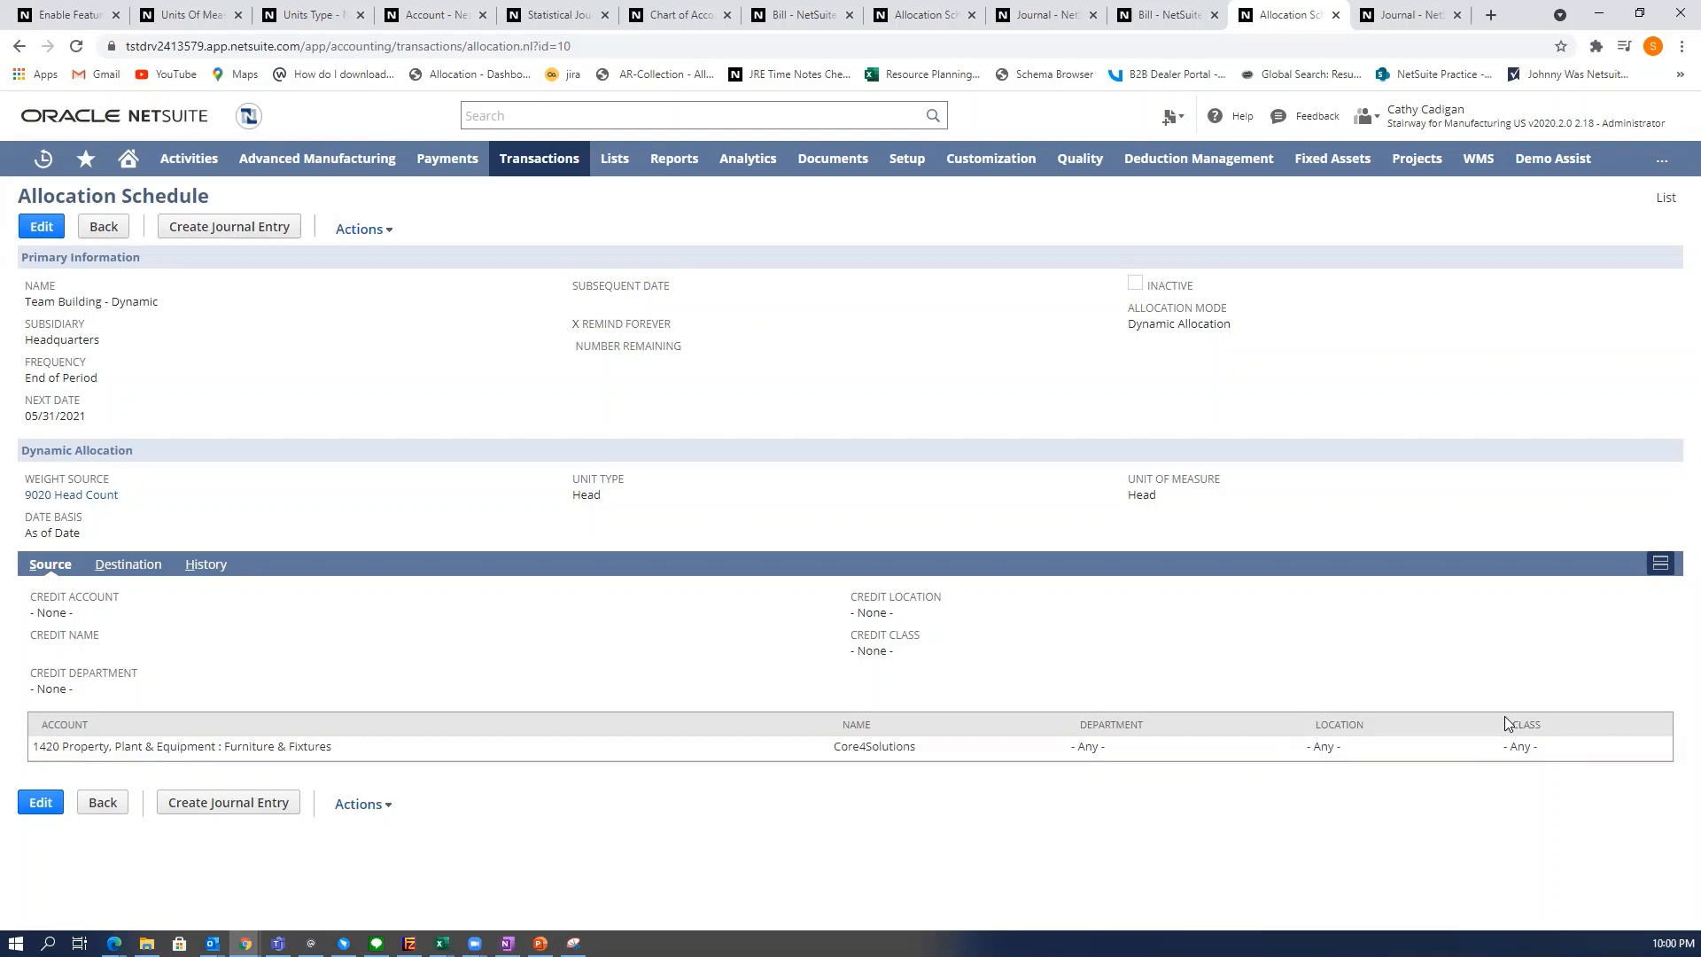
{"action": "mouse_move", "coordinate": [308, 778]}
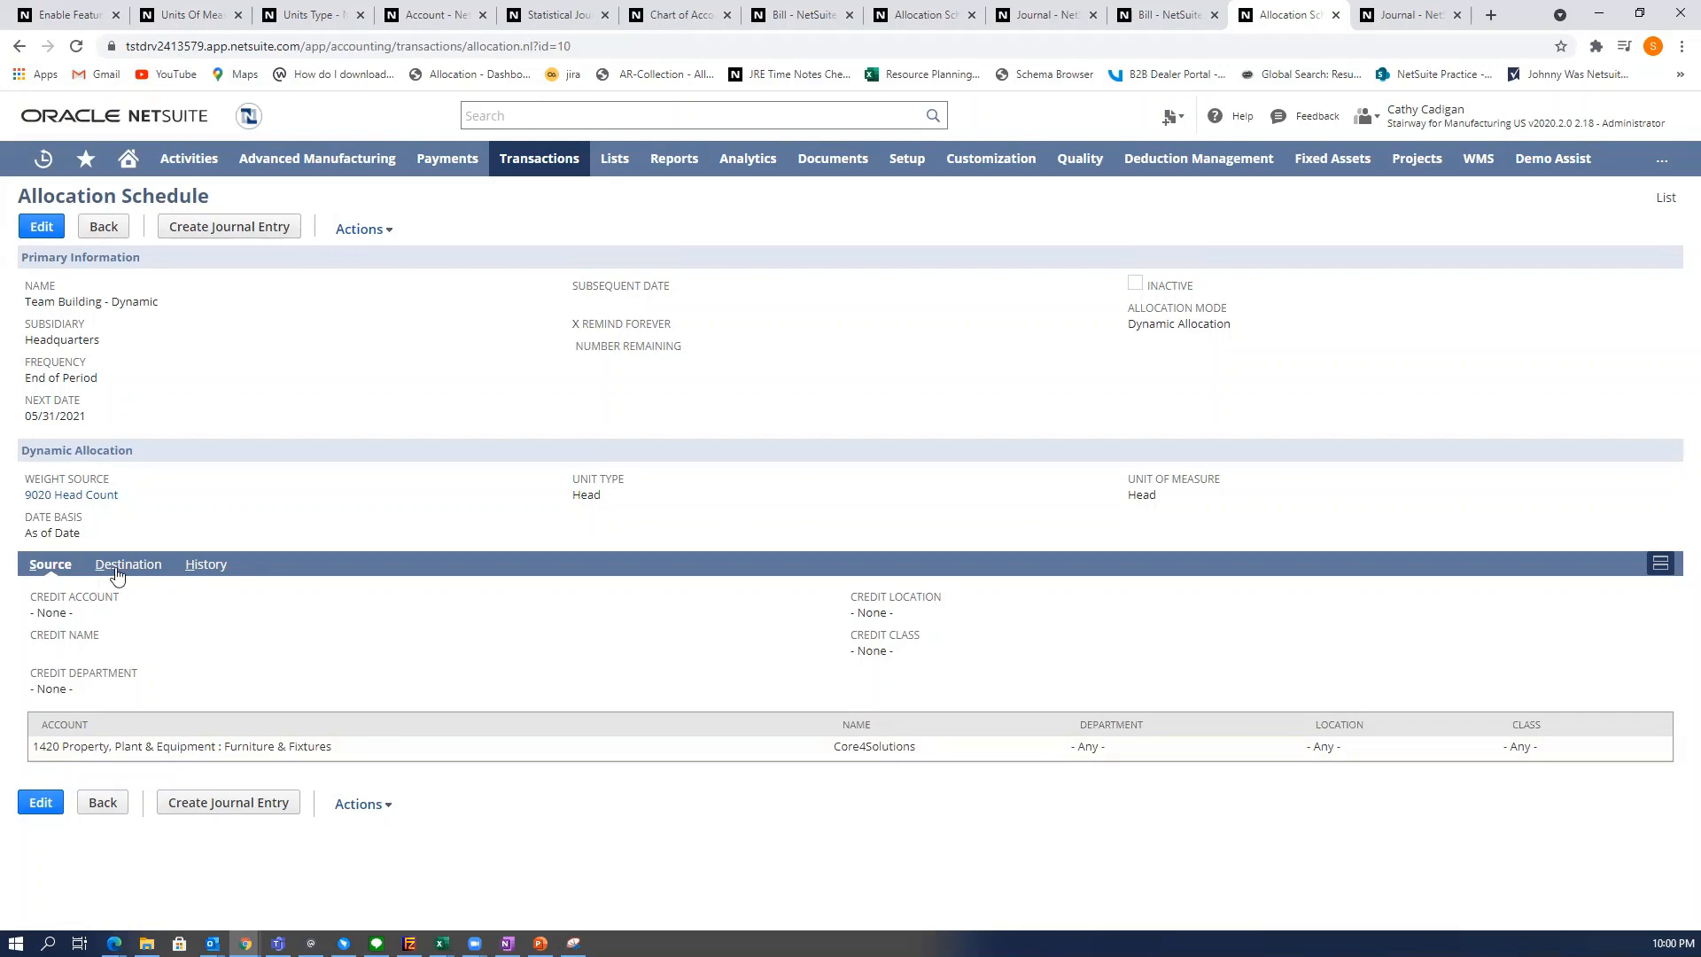
Show destination weights Operations 16.67, Engineering 33.33 and Production 50 from head counts.
{"action": "left_click", "coordinate": [128, 564]}
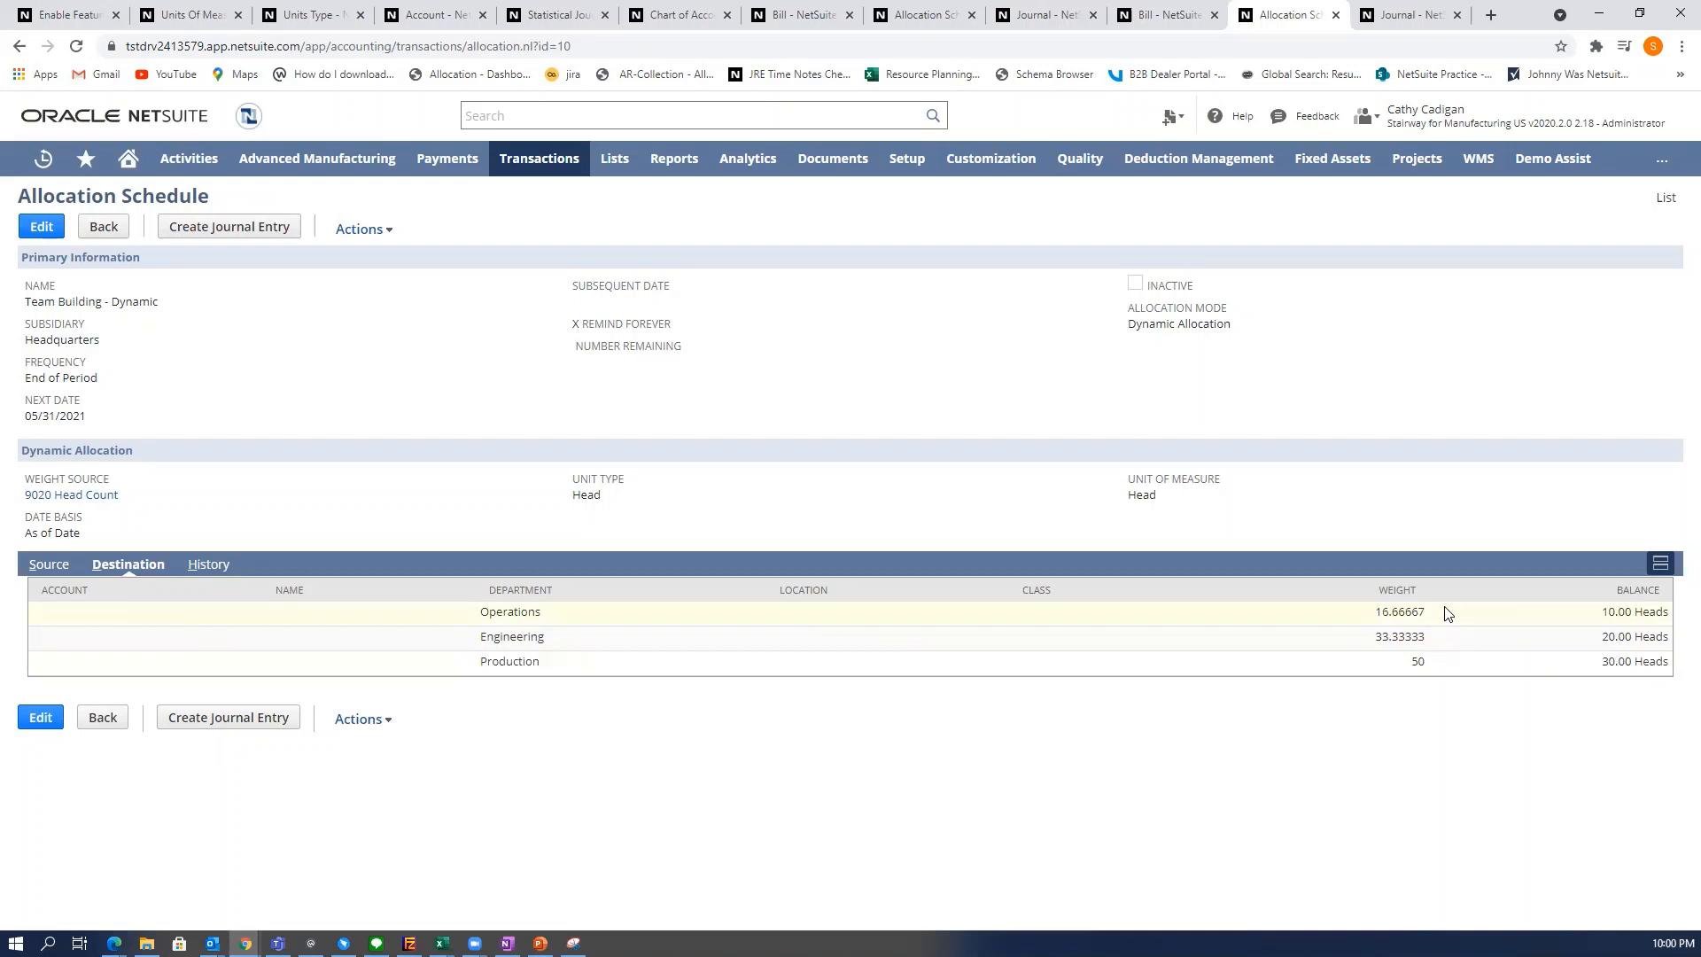
{"action": "mouse_move", "coordinate": [1387, 685]}
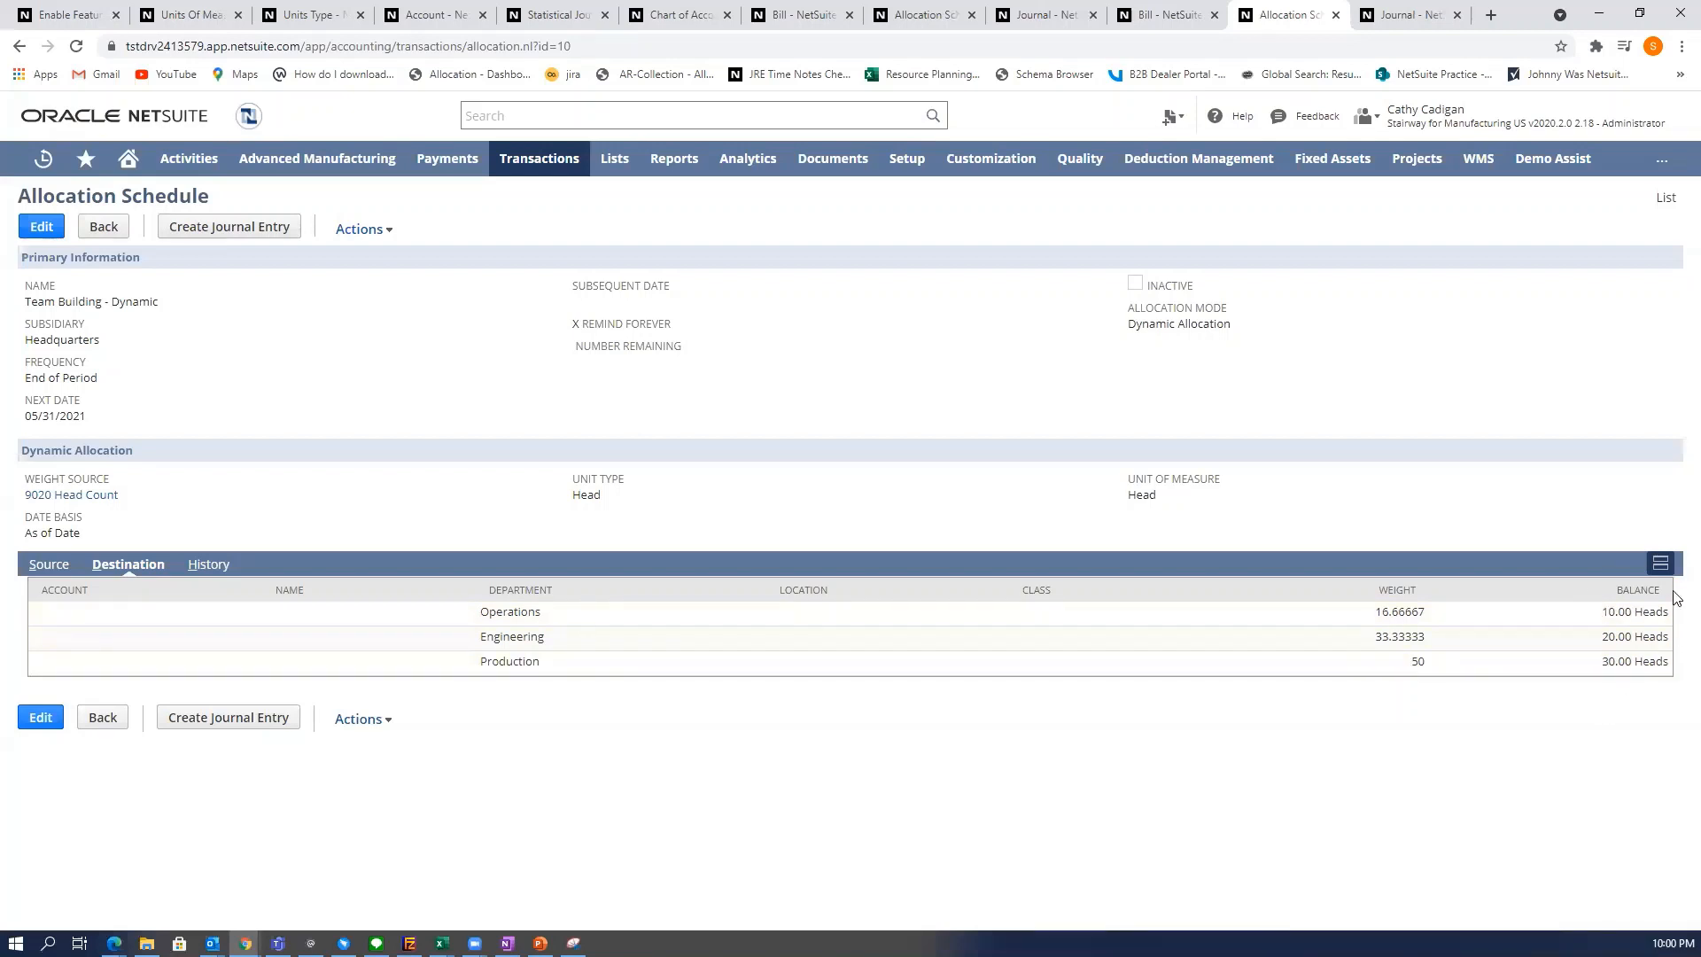
{"action": "mouse_move", "coordinate": [1599, 642]}
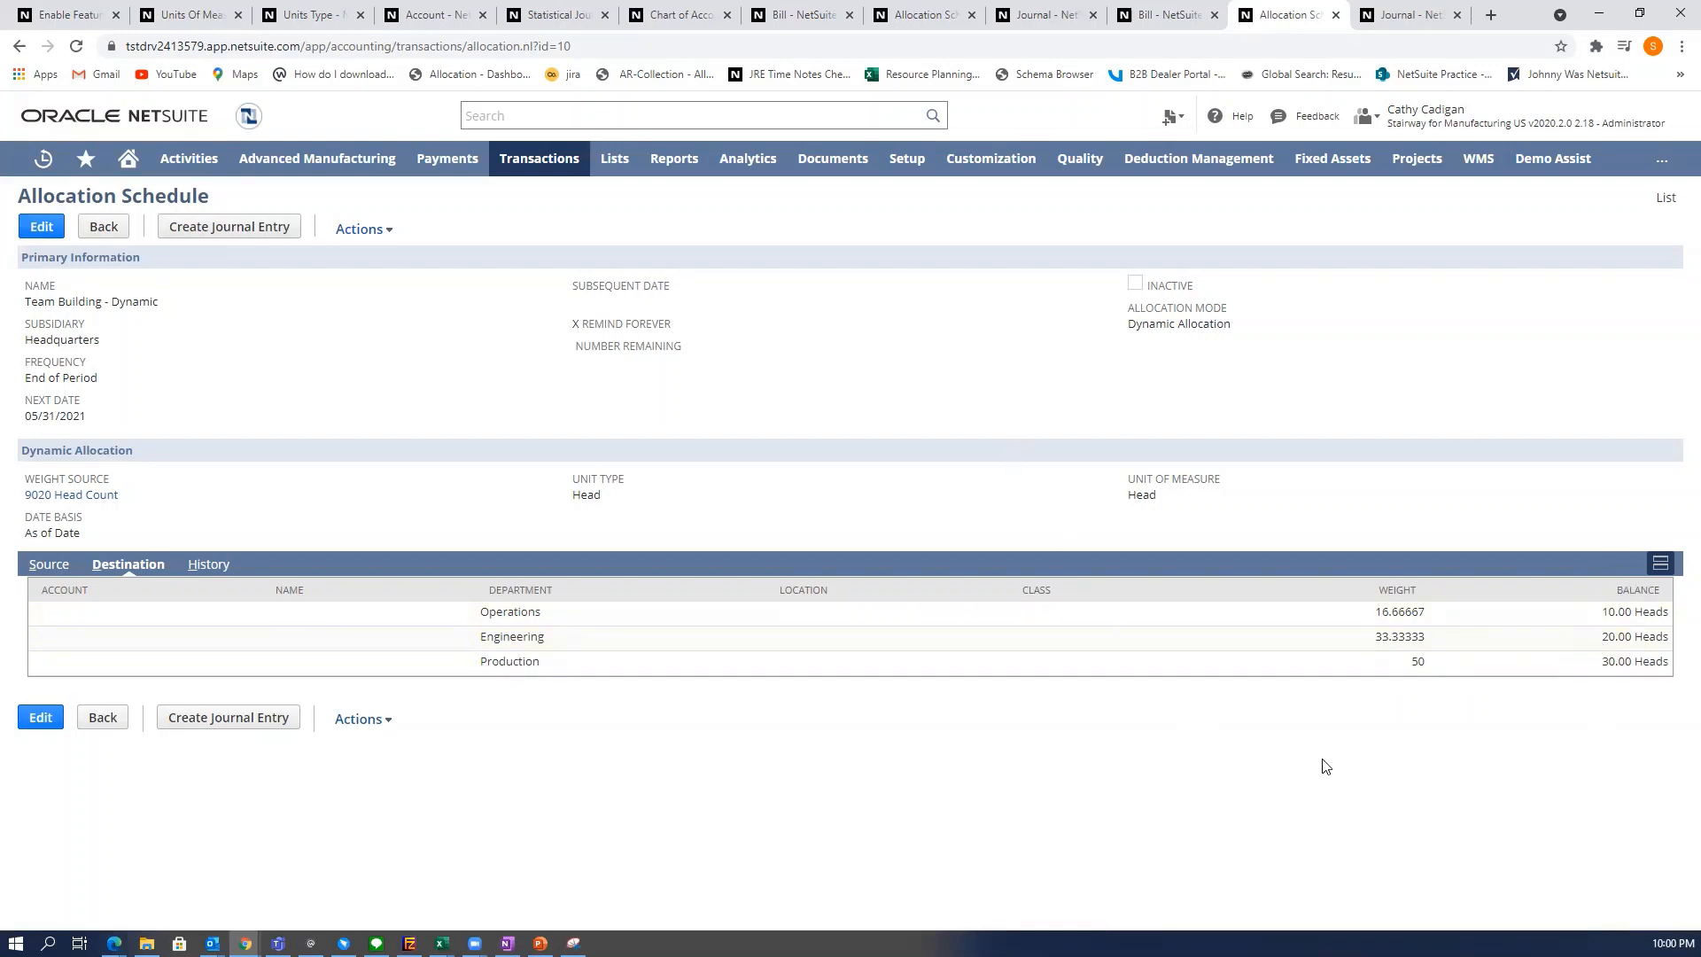
{"action": "mouse_move", "coordinate": [1618, 739]}
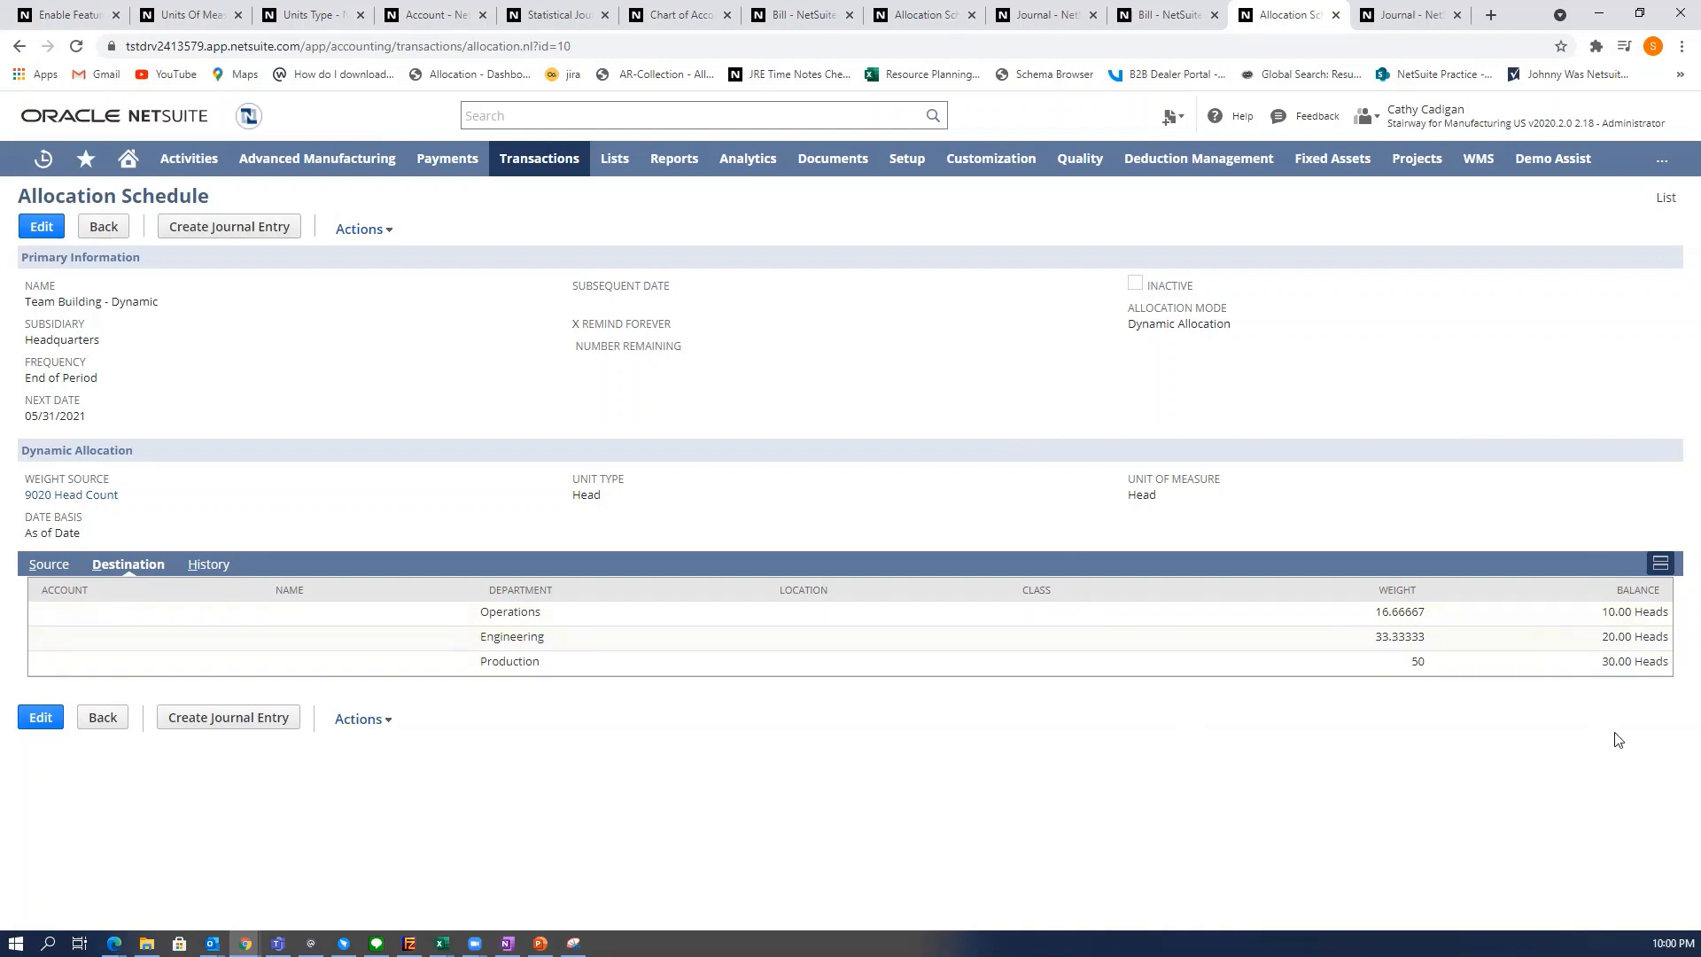
{"action": "mouse_move", "coordinate": [924, 486]}
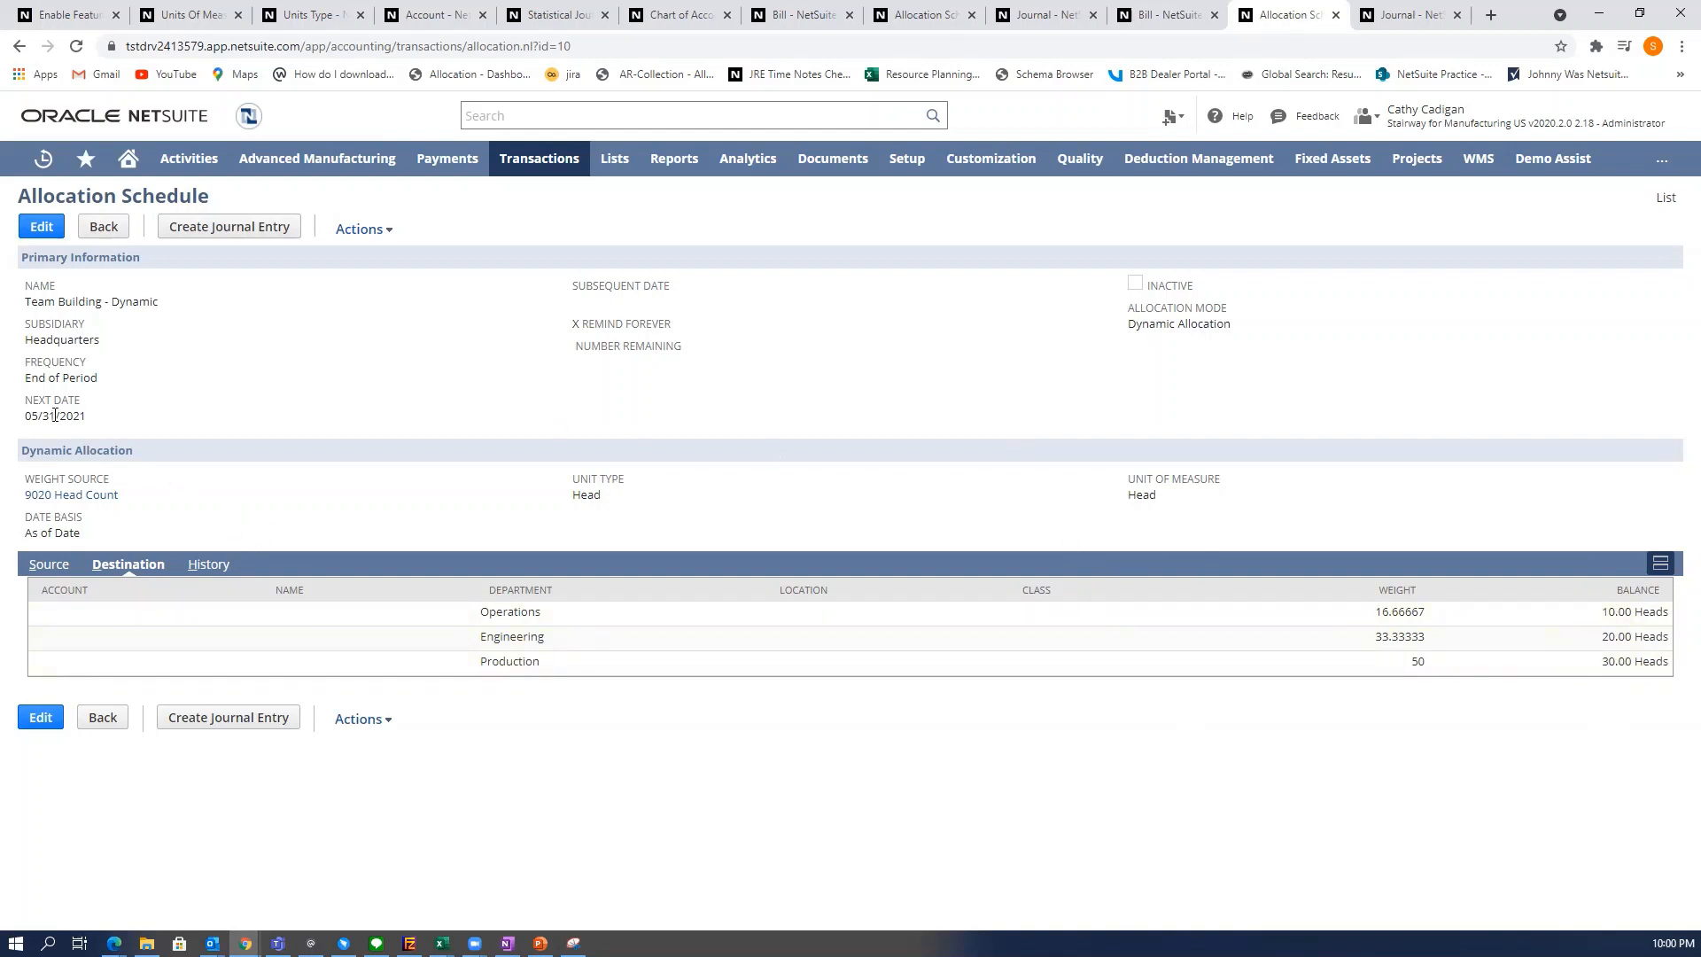
{"action": "mouse_move", "coordinate": [228, 226]}
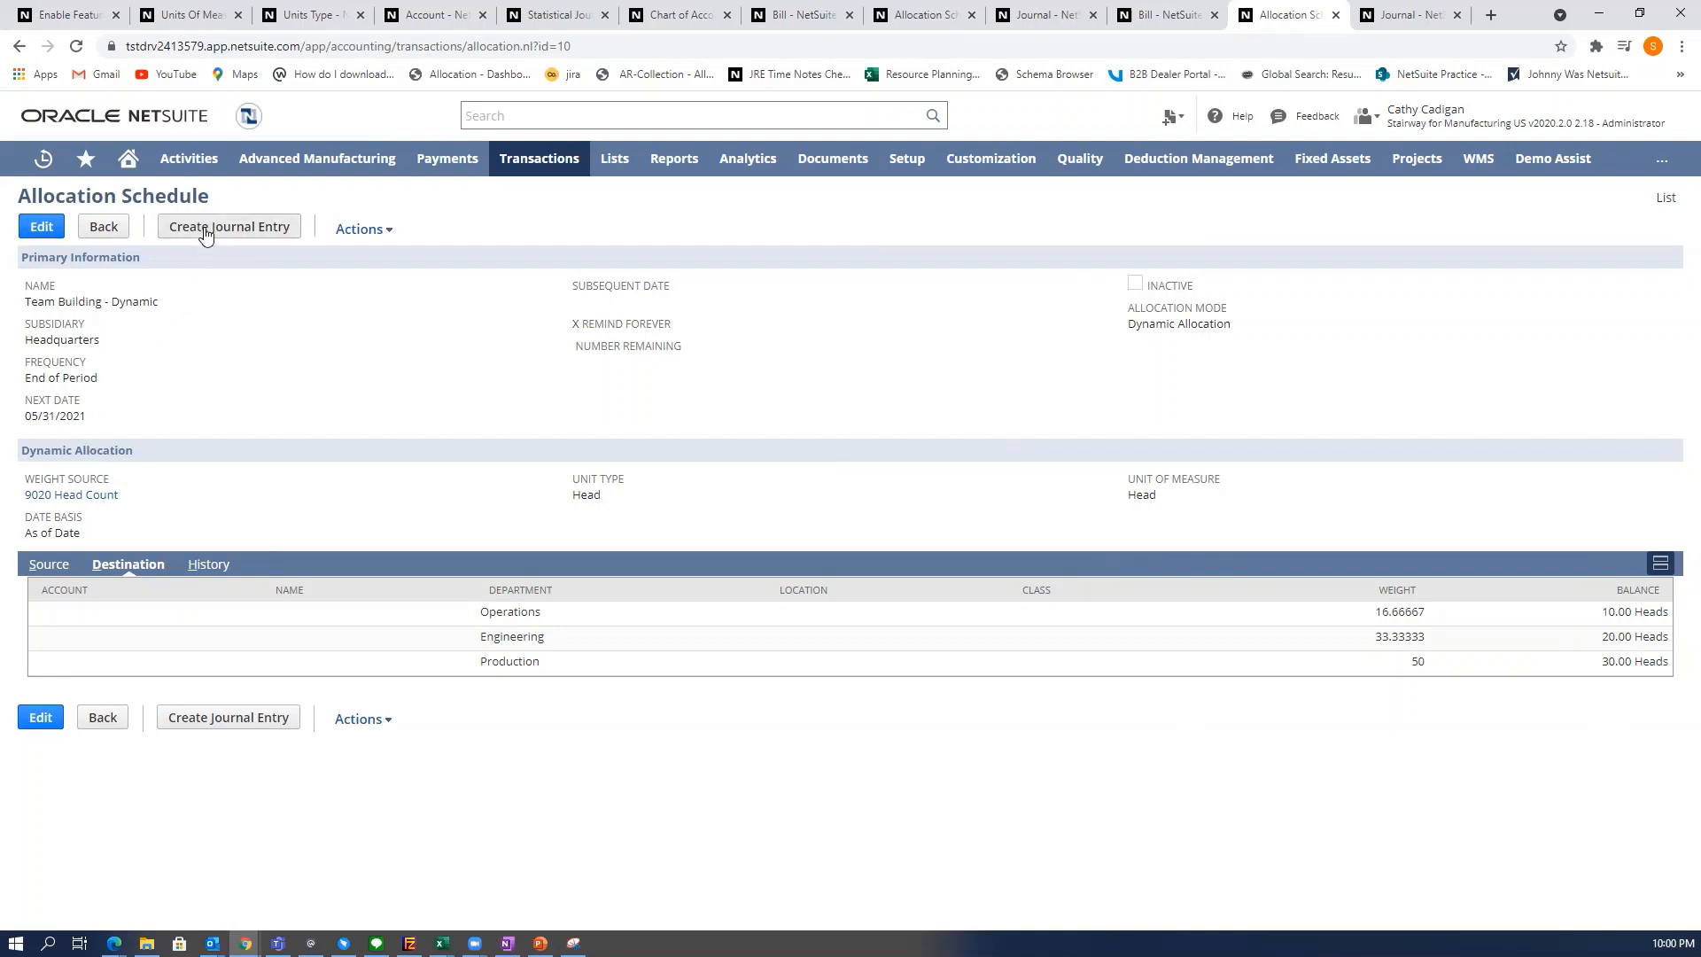
{"action": "mouse_move", "coordinate": [1392, 30]}
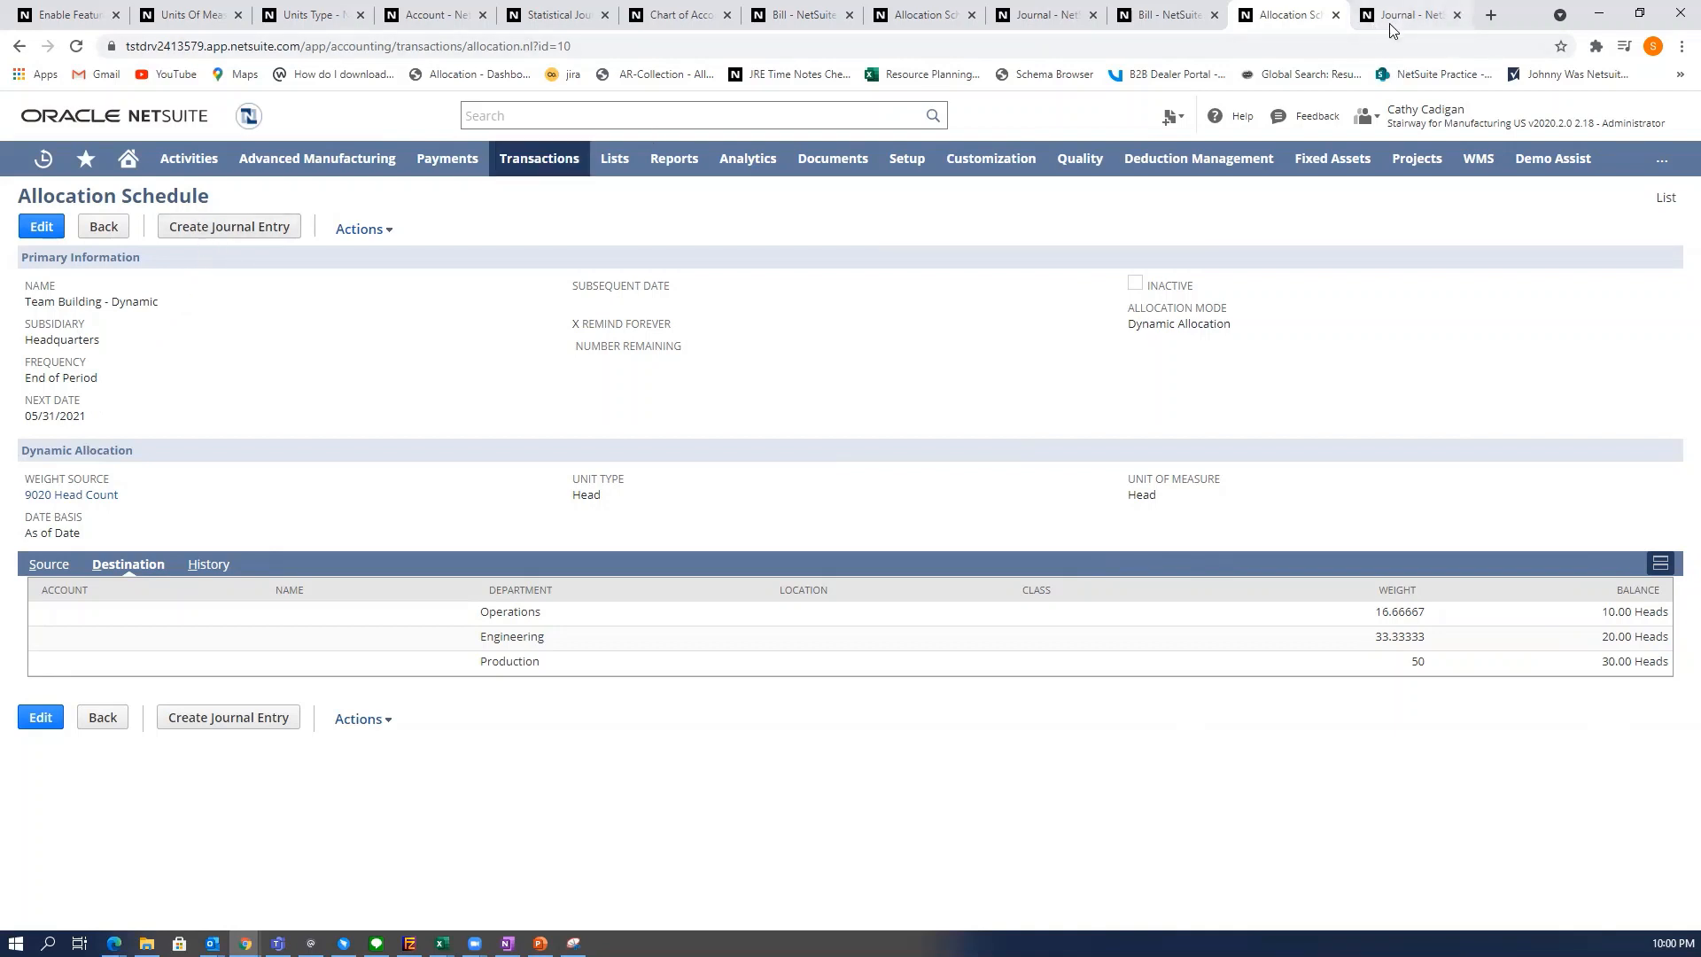
View journal JE227 debiting Operations 166.67, Engineering 333.33 and Production 500.
{"action": "left_click", "coordinate": [228, 225]}
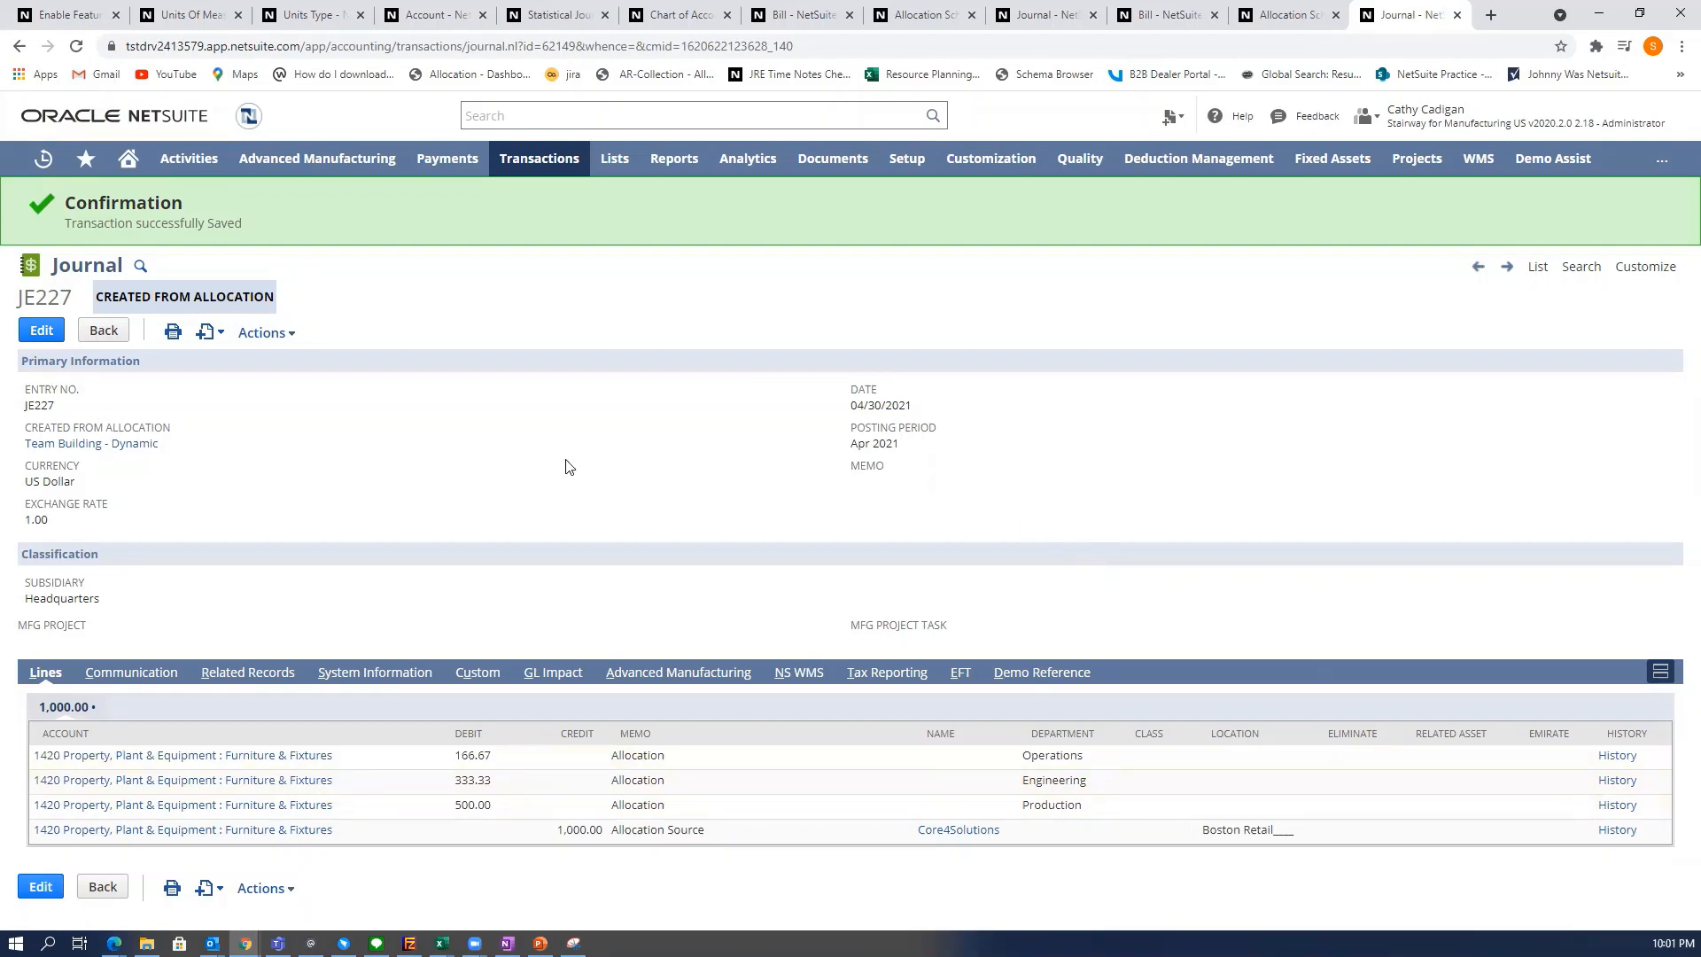
{"action": "mouse_move", "coordinate": [564, 463]}
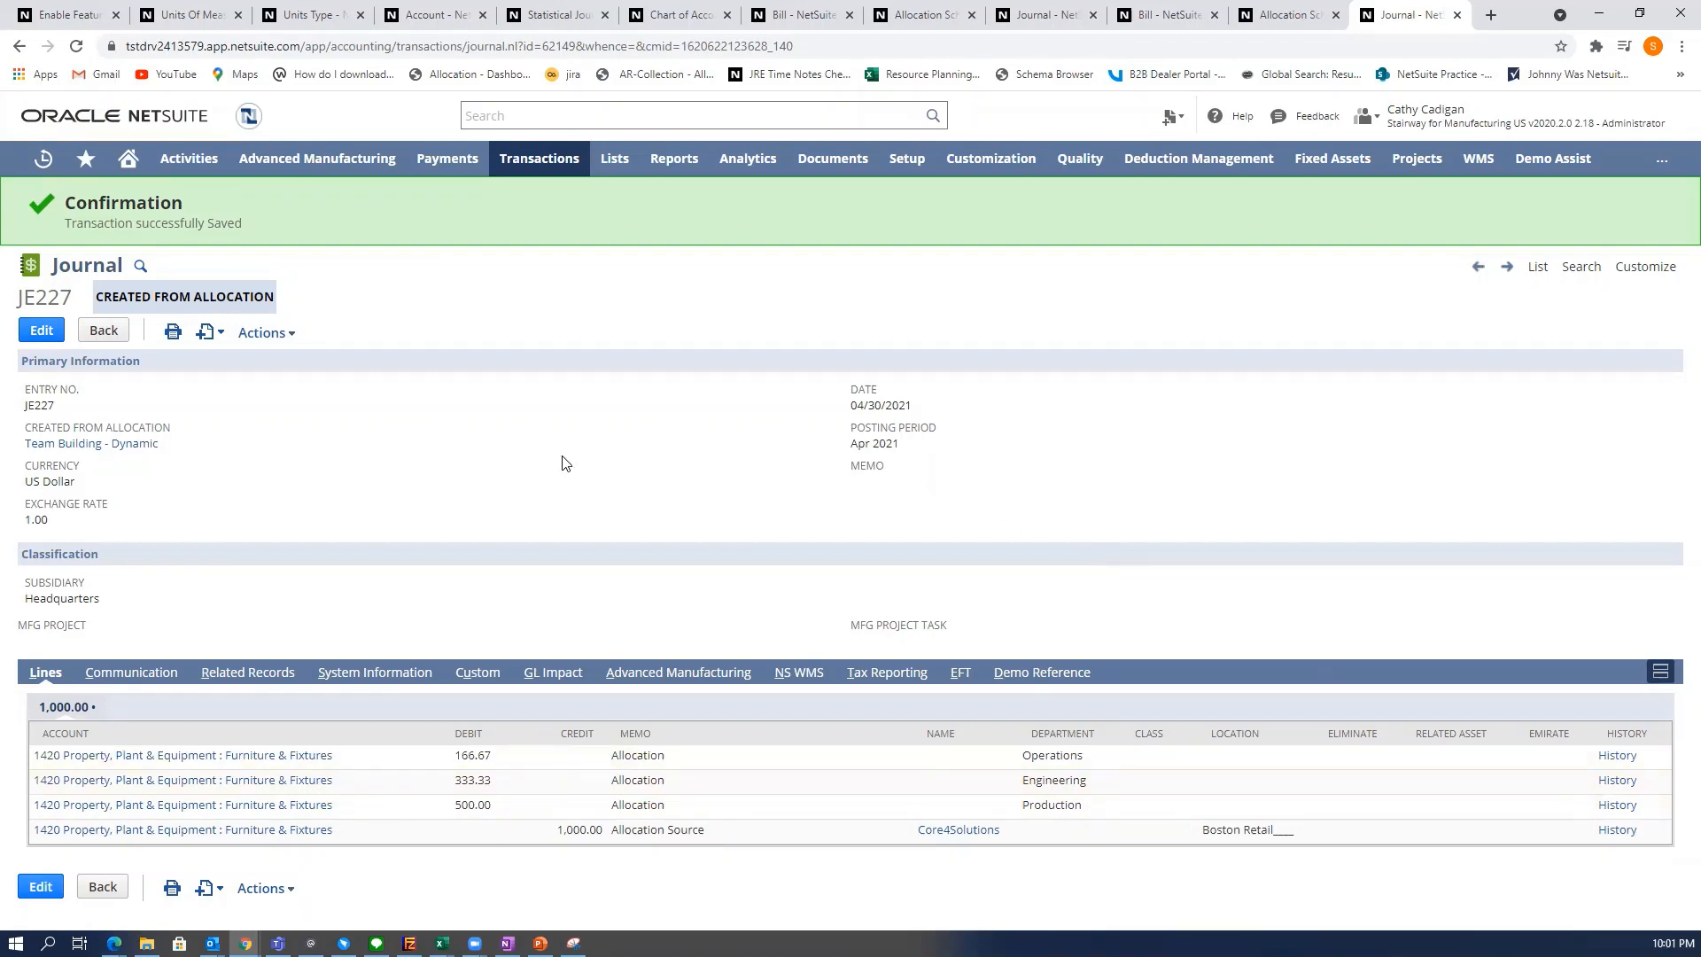